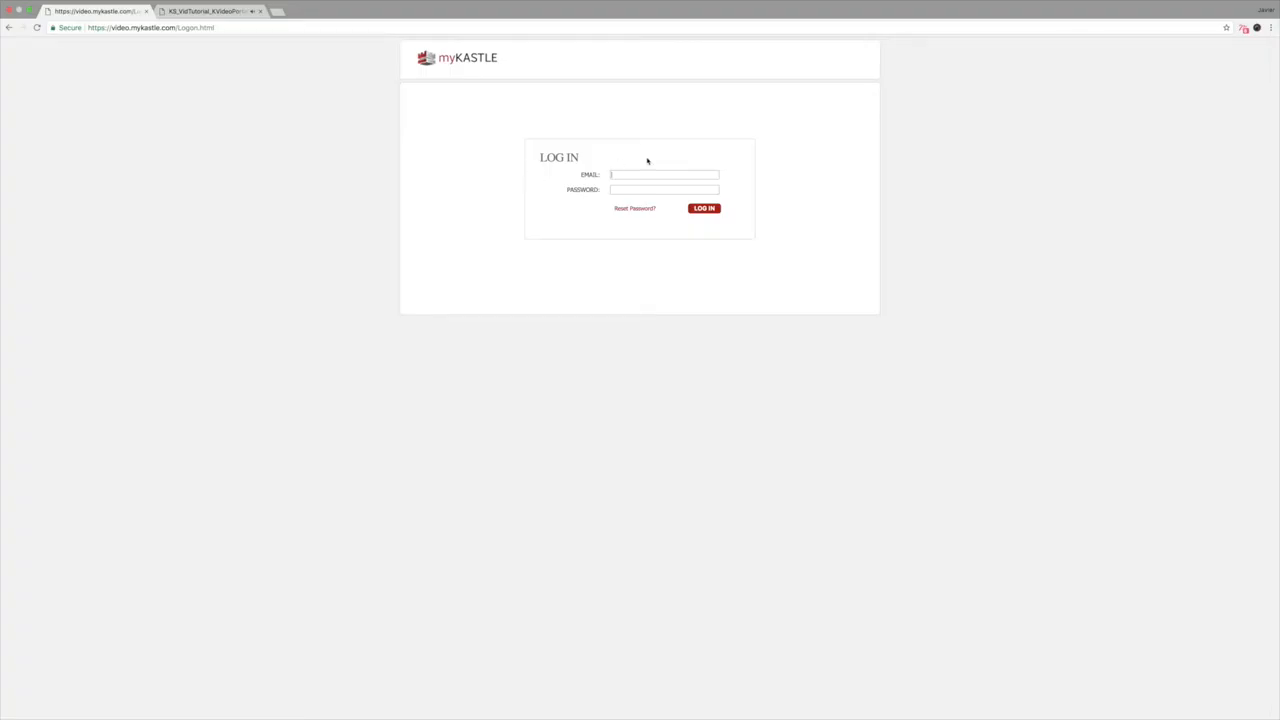
Enter the account email and password and log in to the video portal.
left_click(664, 174)
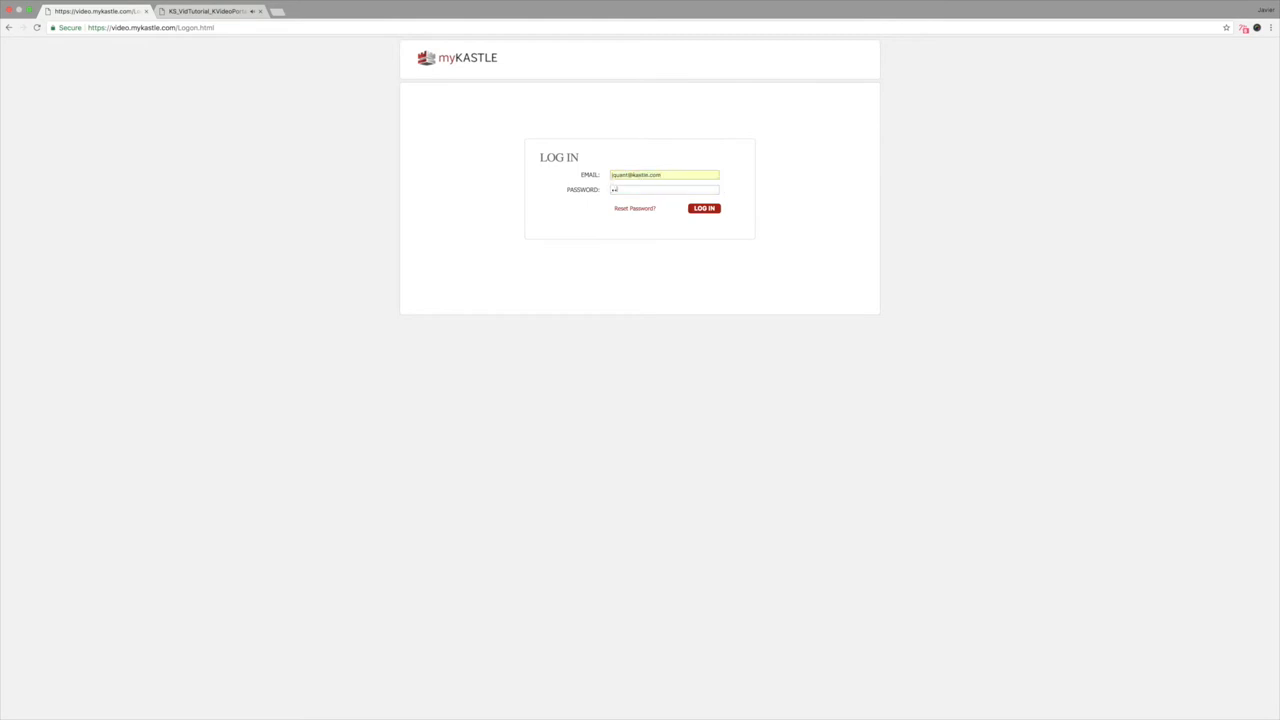
type("password")
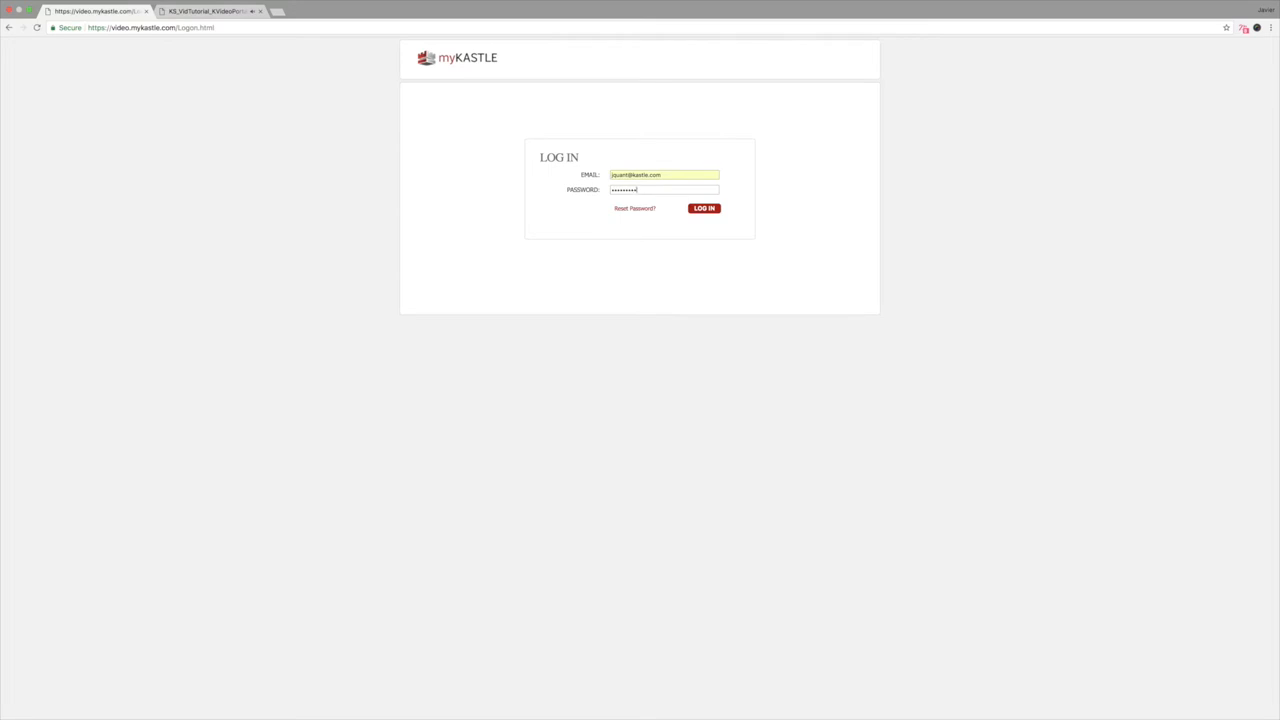
type("••")
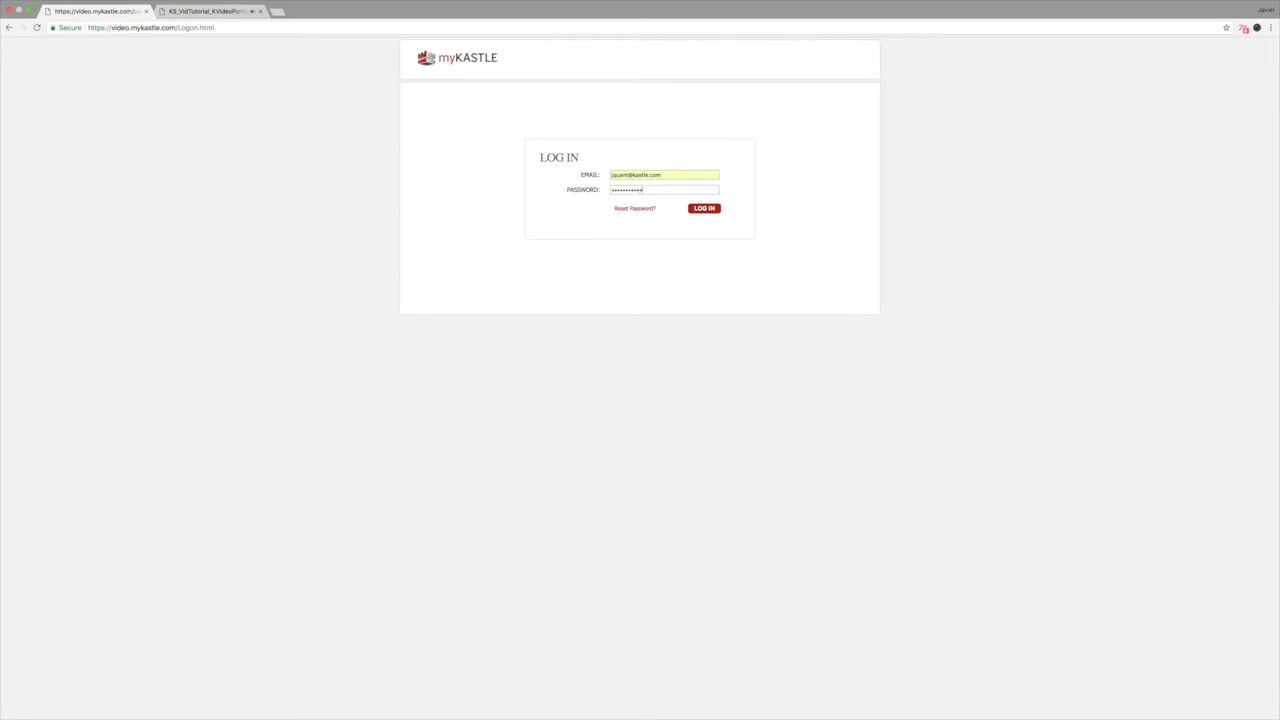
left_click(704, 208)
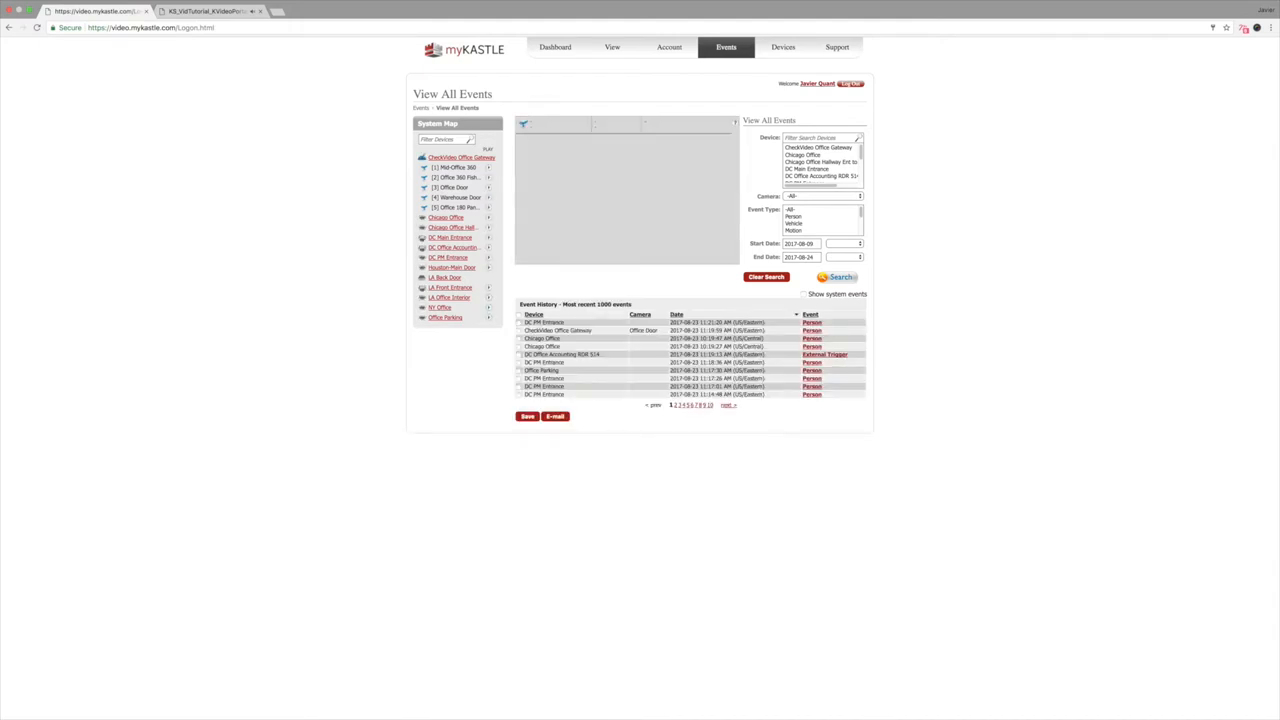
mouse_move(644, 172)
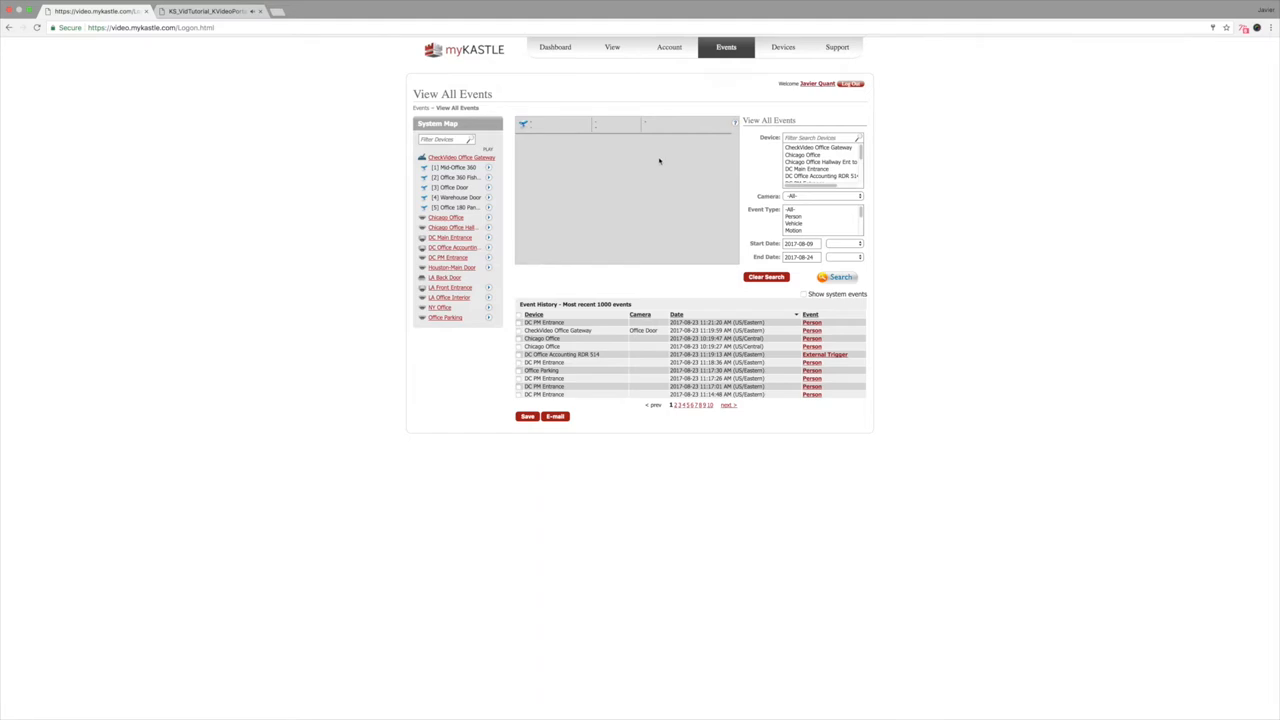
mouse_move(514, 158)
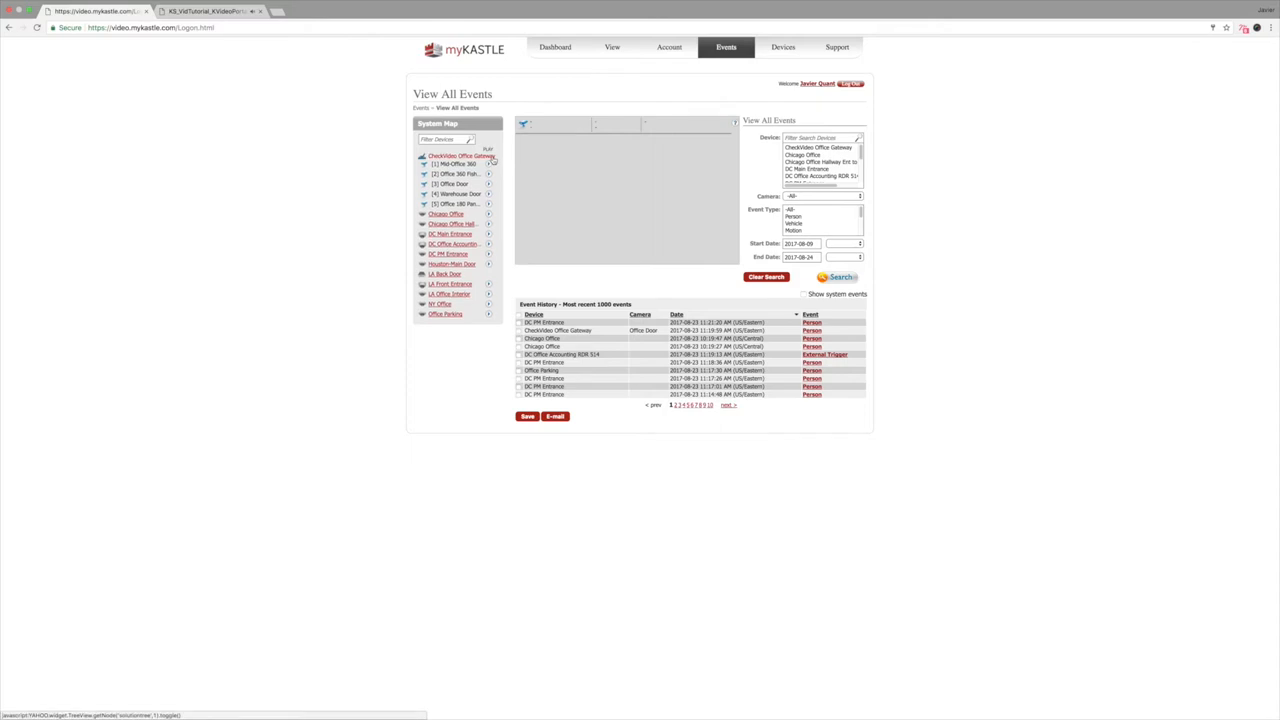
mouse_move(460, 156)
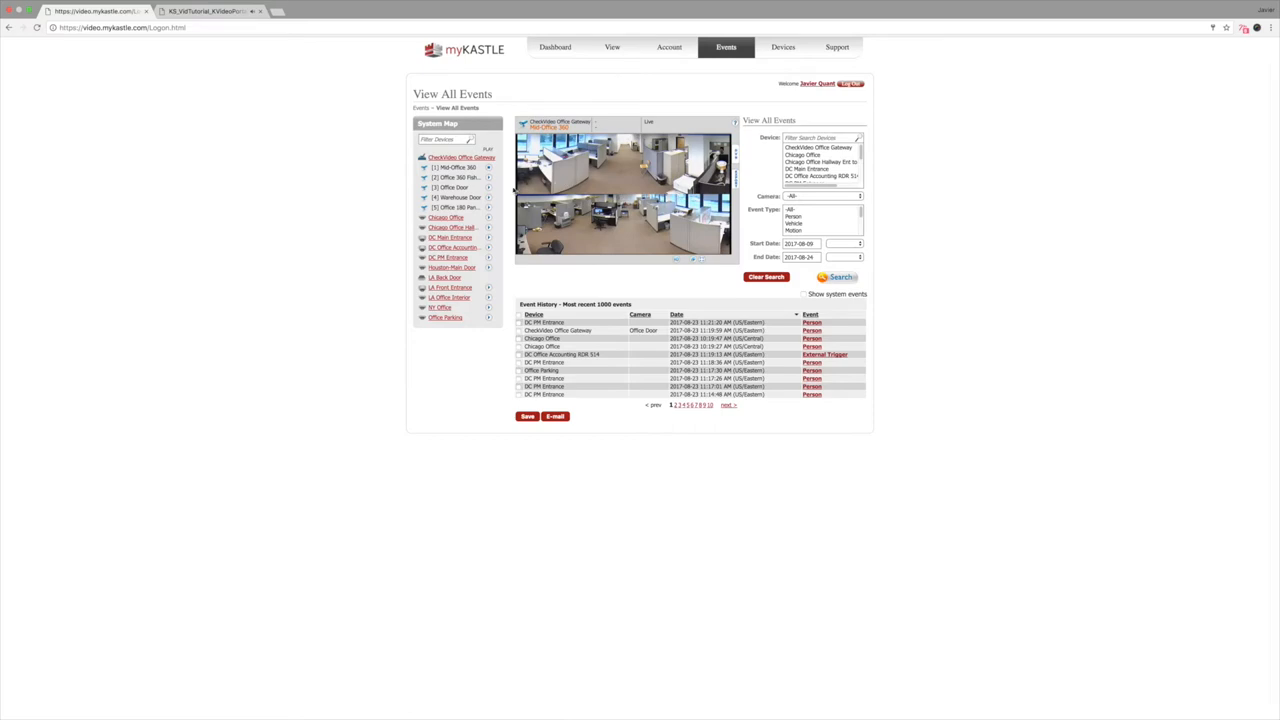
Switch the player through the parking and lobby cameras to the overhead entrance camera.
left_click(446, 176)
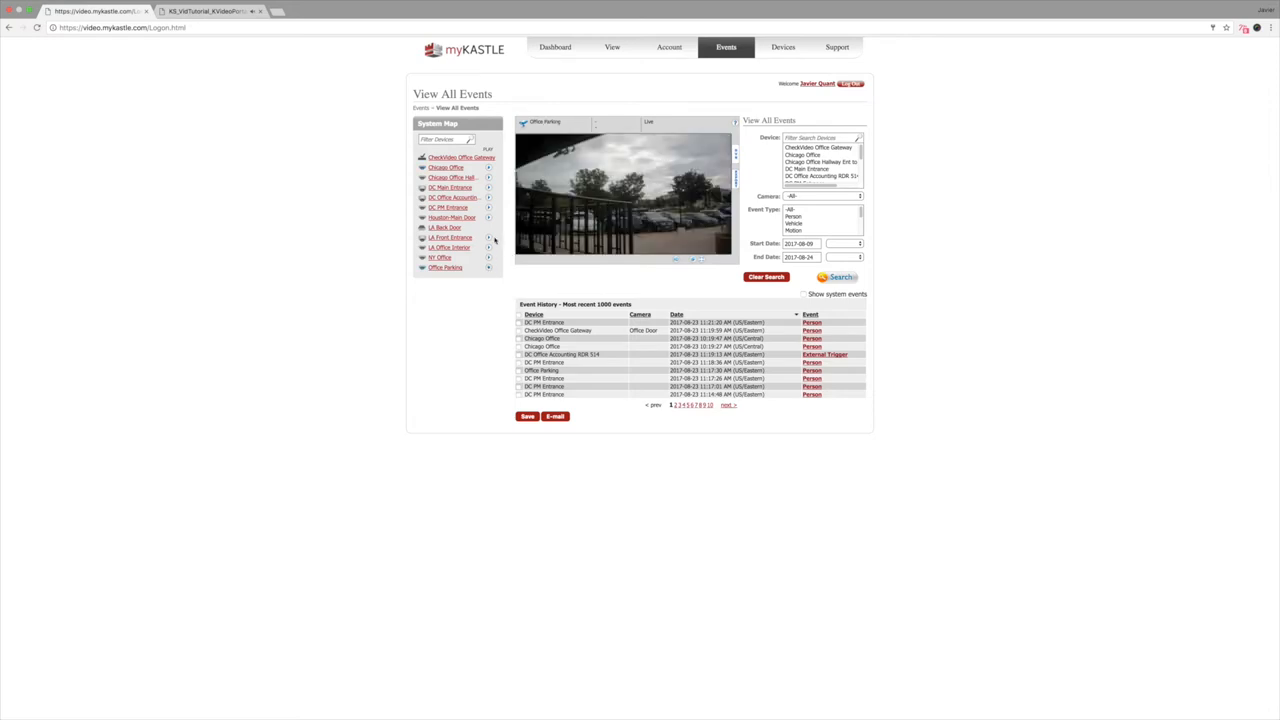
left_click(440, 256)
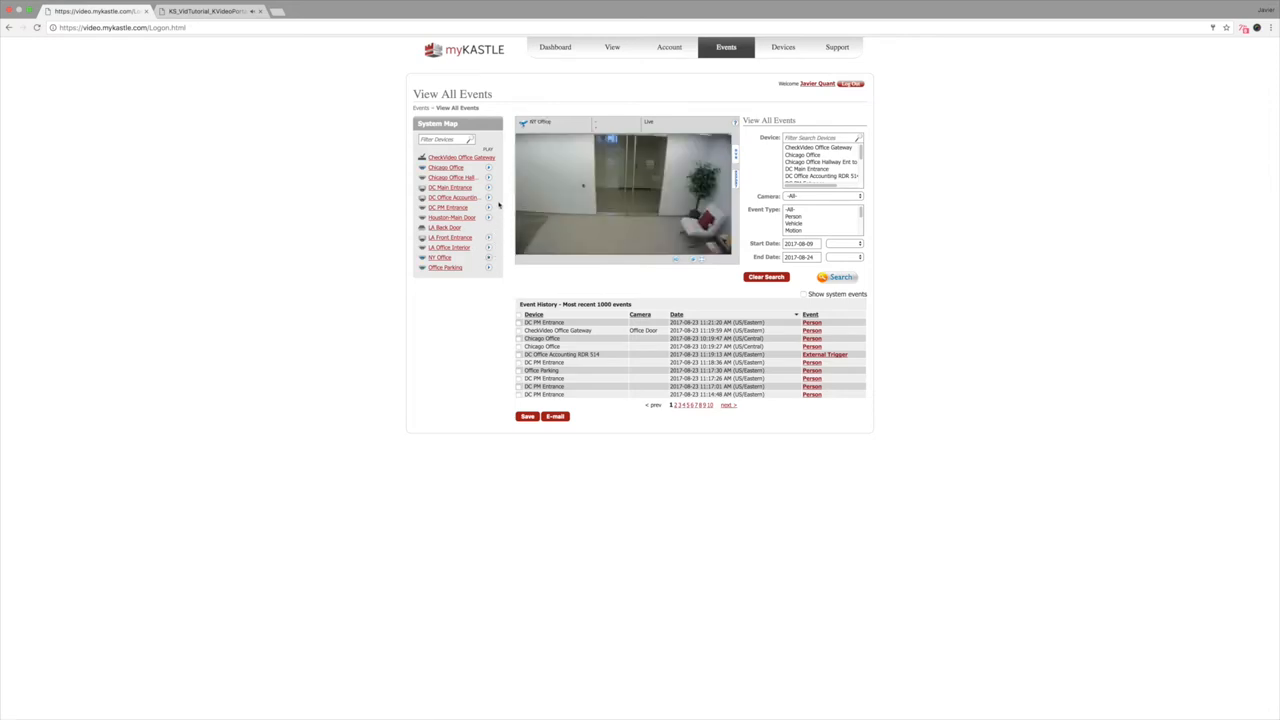
left_click(488, 188)
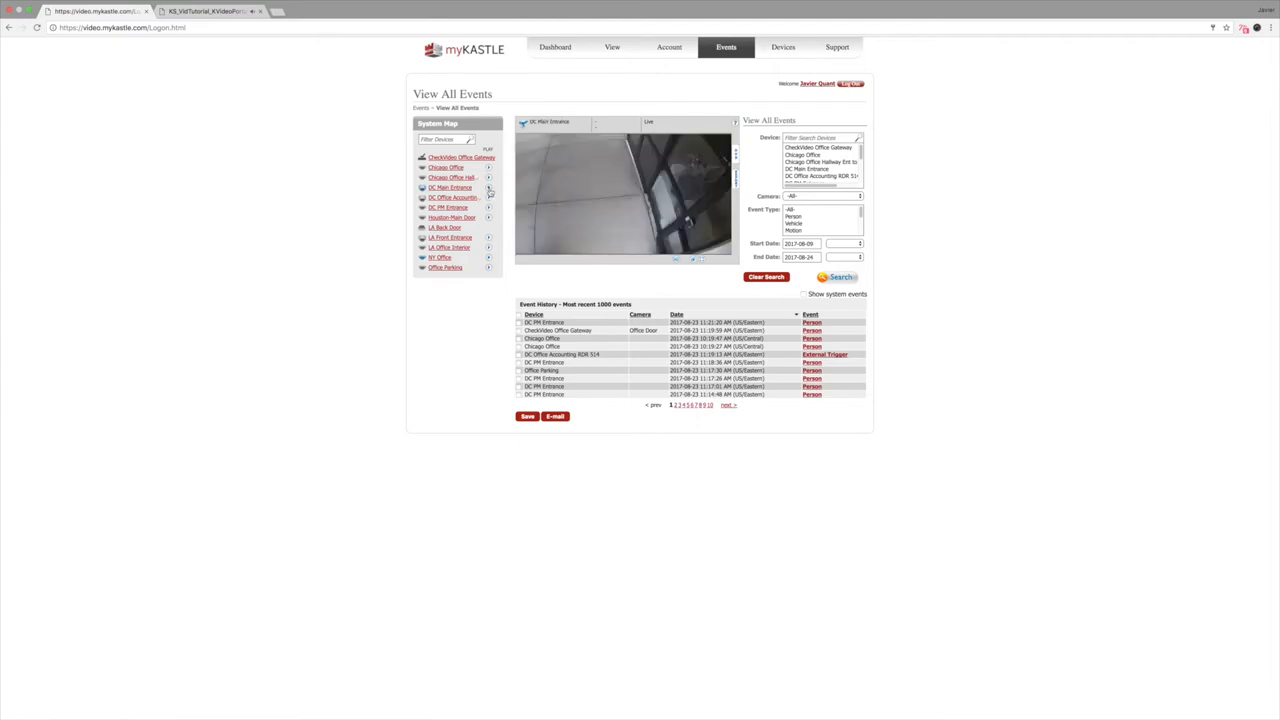
mouse_move(664, 244)
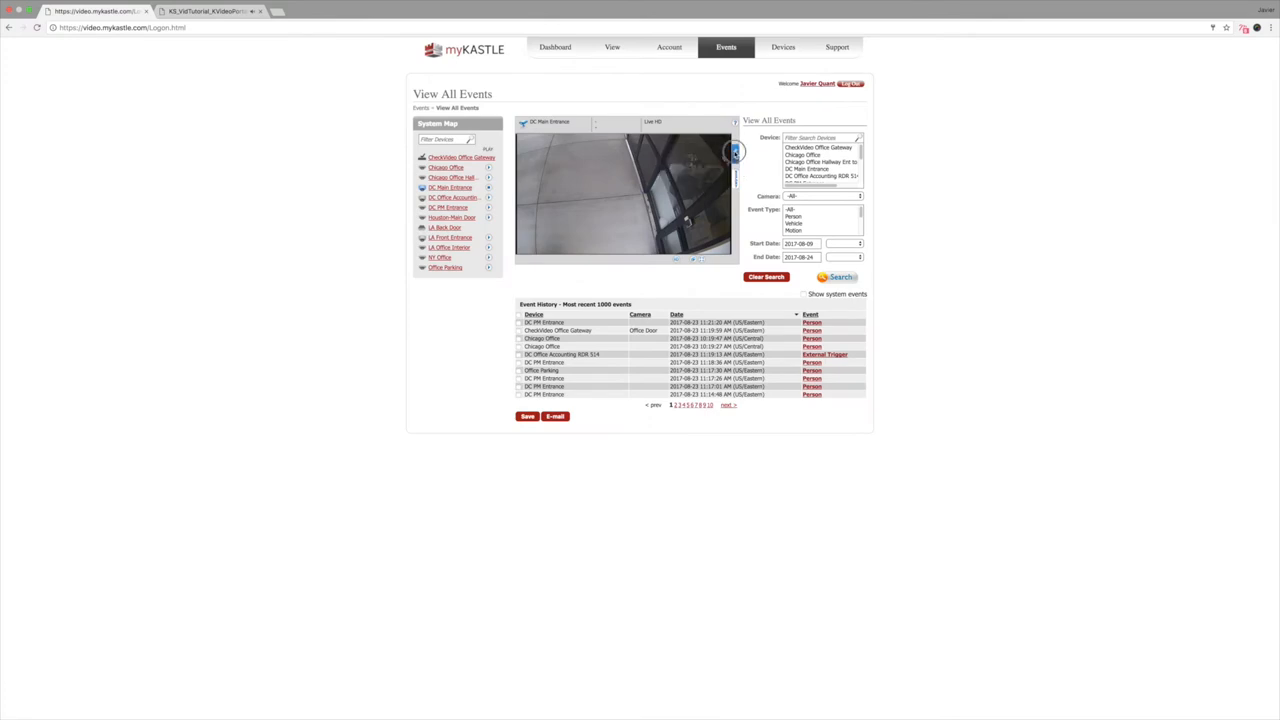
Play the entrance camera from a chosen recorded time and start exporting the clip as MPEG-4.
left_click(800, 244)
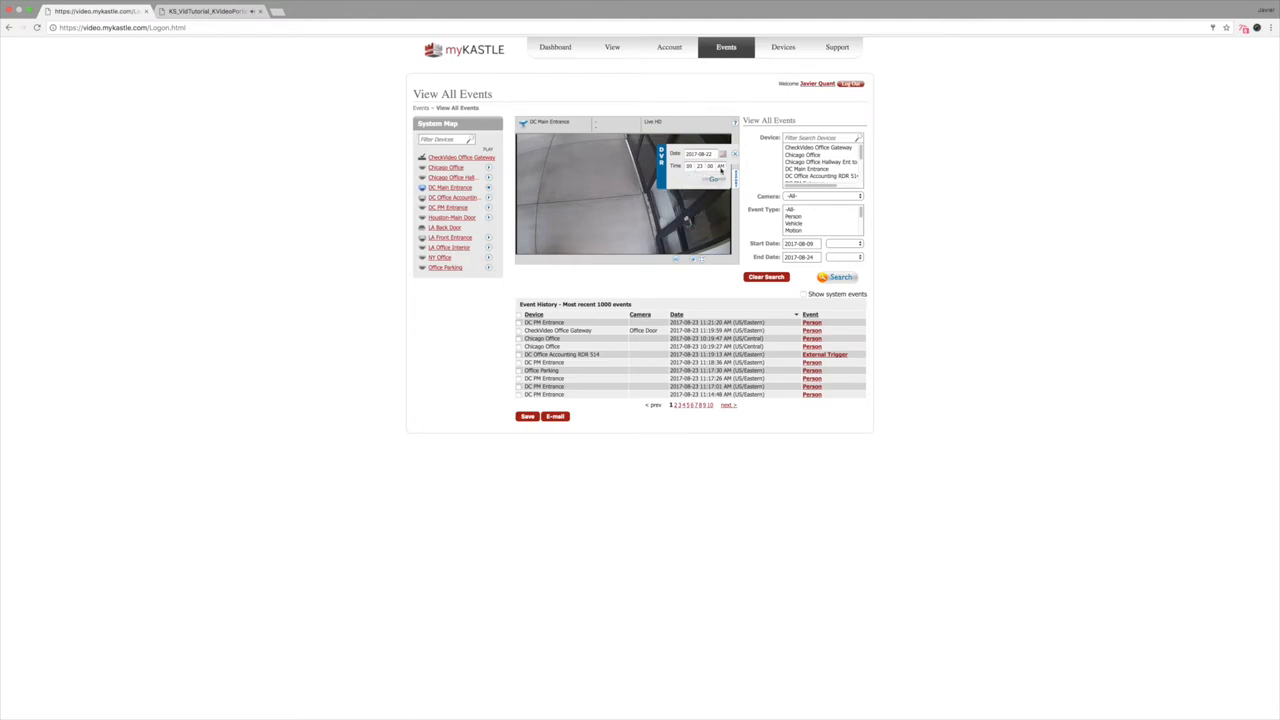
left_click(716, 180)
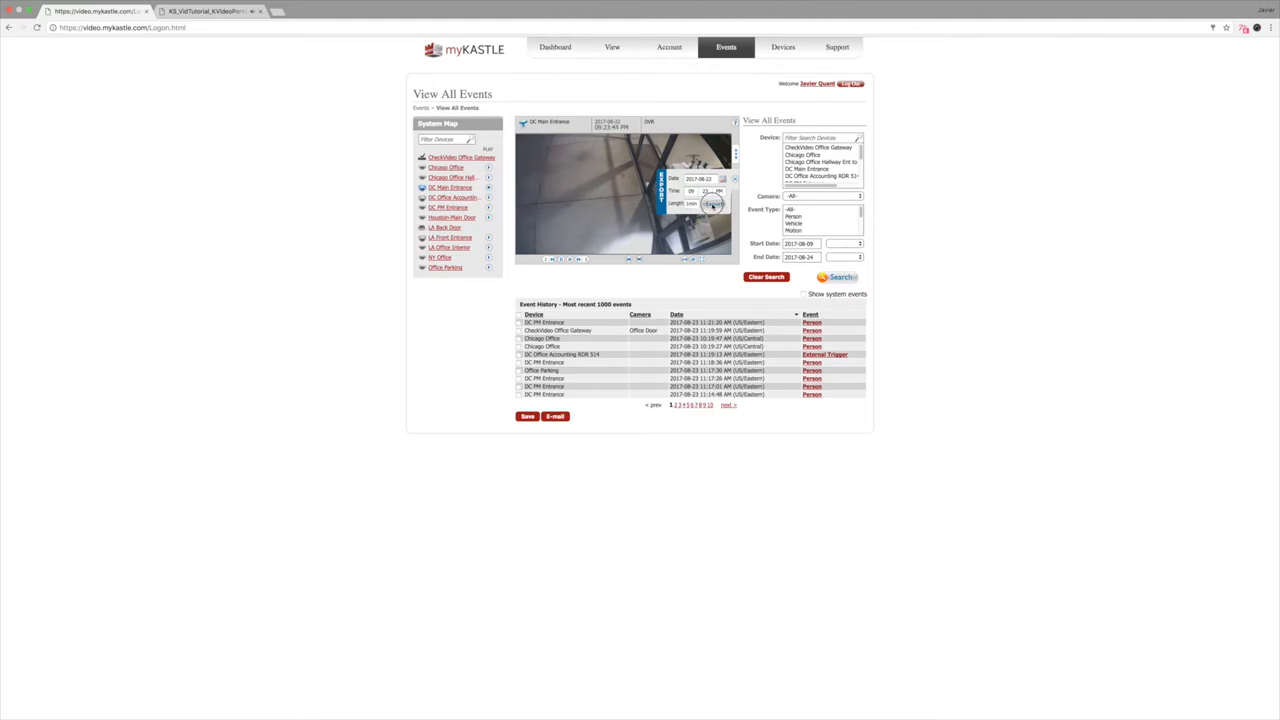
left_click(528, 416)
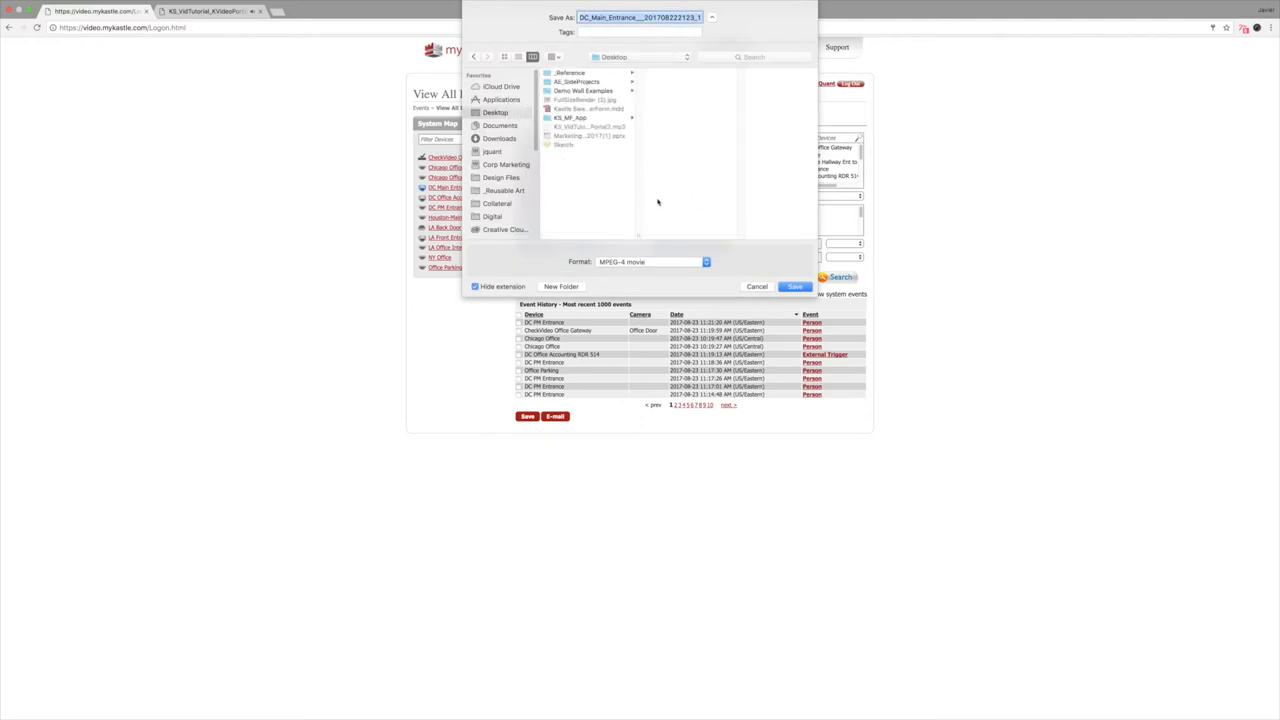
left_click(794, 288)
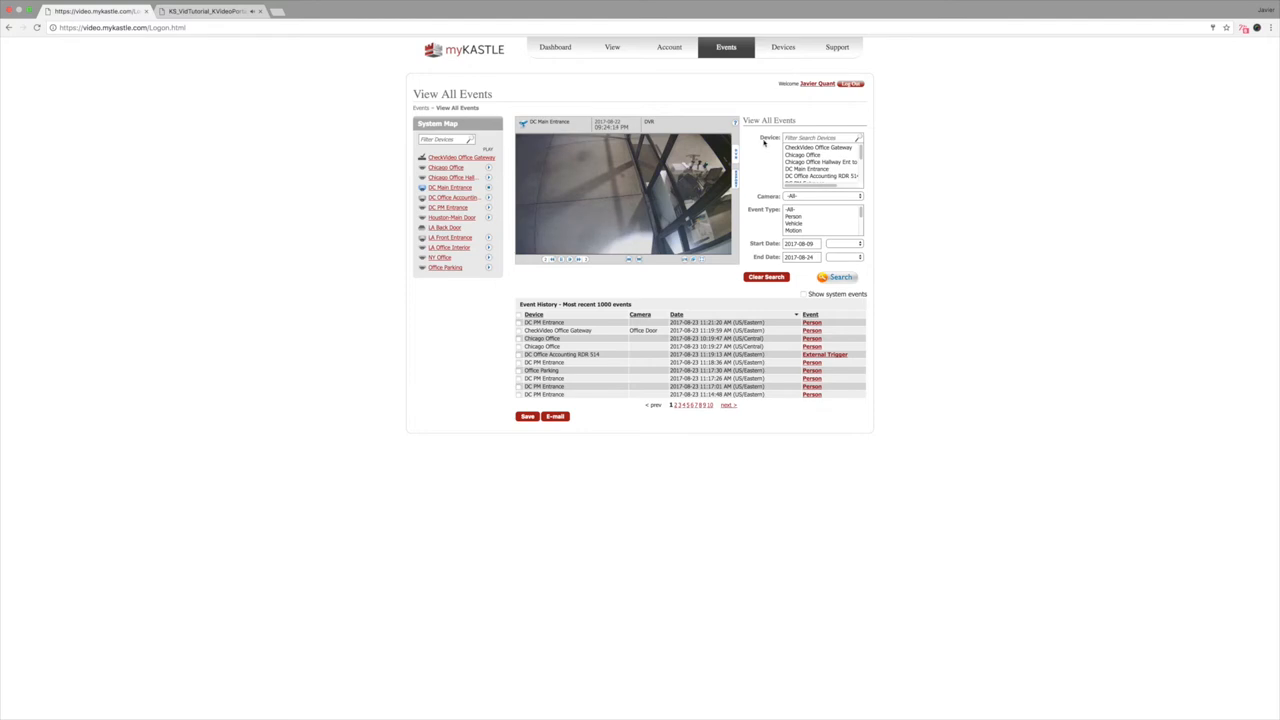
mouse_move(836, 160)
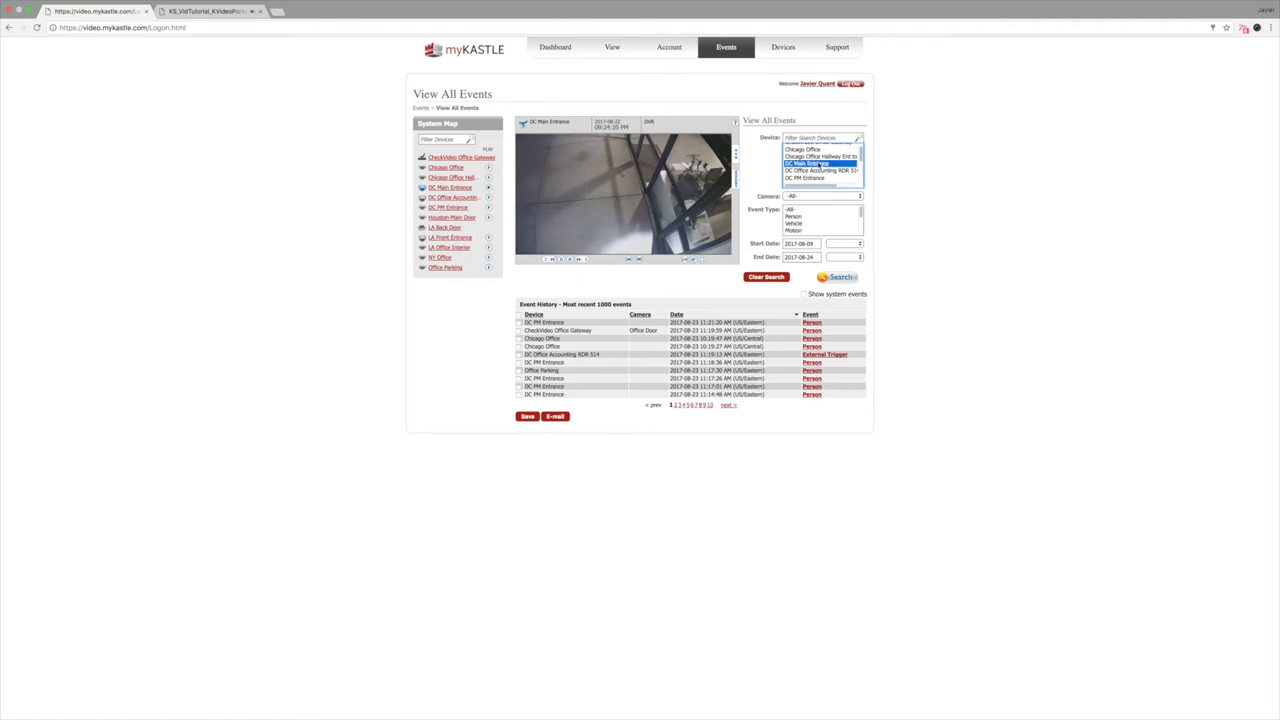
Include all event types and set the August 2017 start and end search dates.
left_click(820, 196)
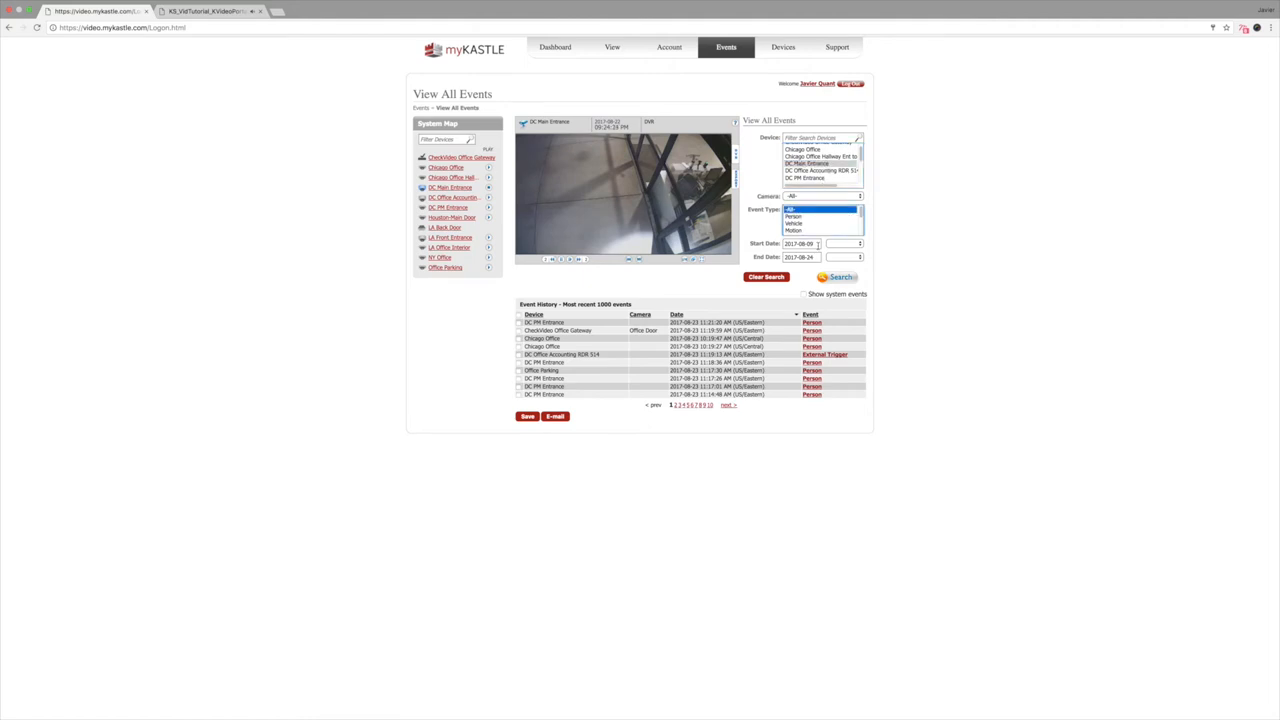
left_click(856, 244)
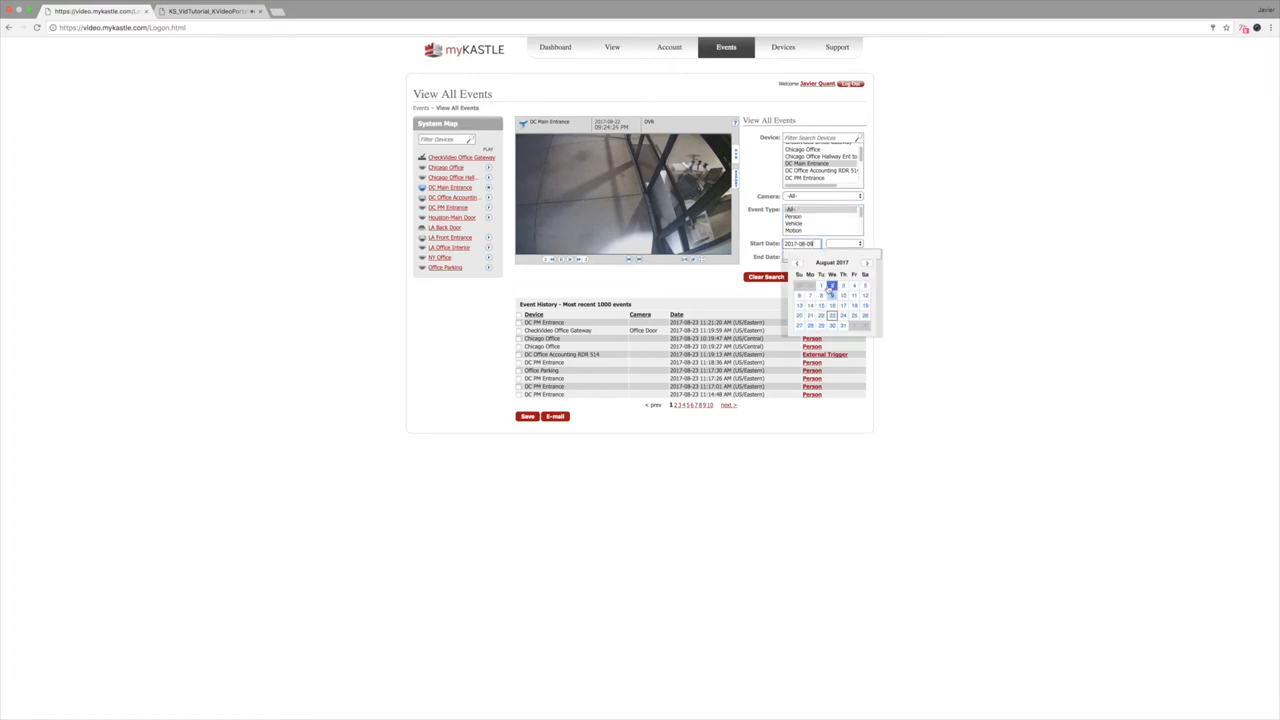
left_click(800, 316)
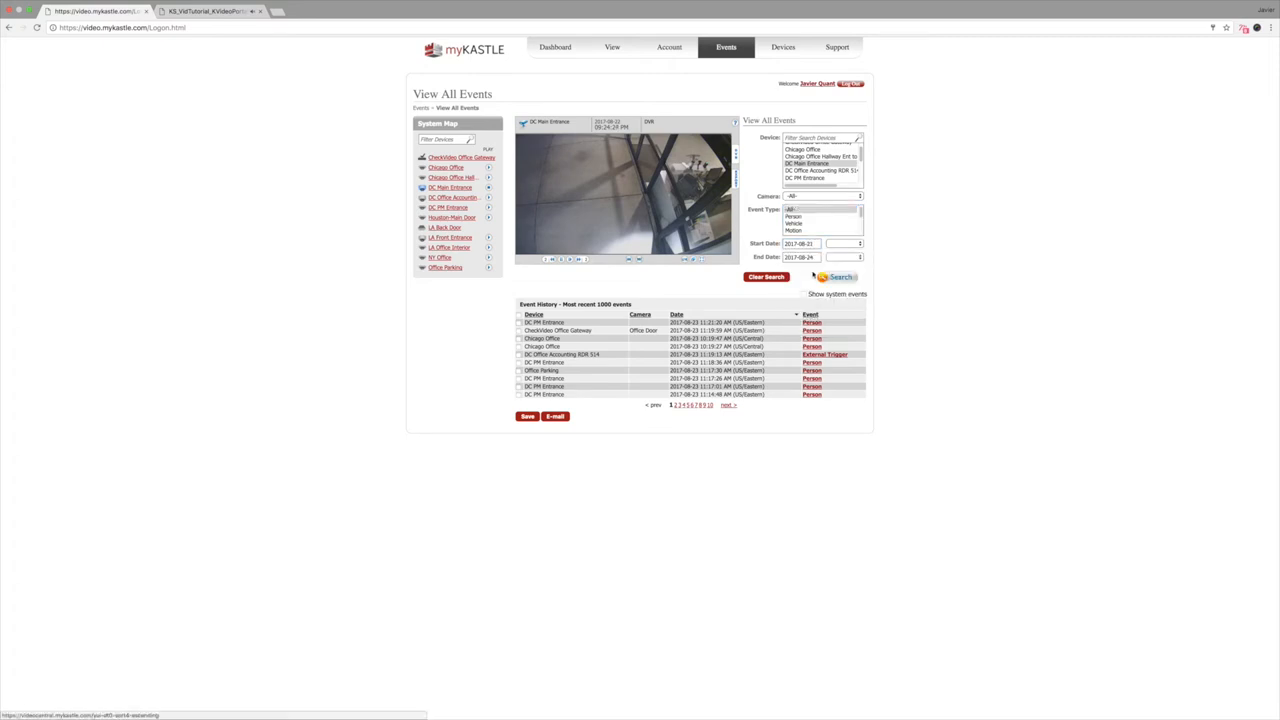
left_click(844, 256)
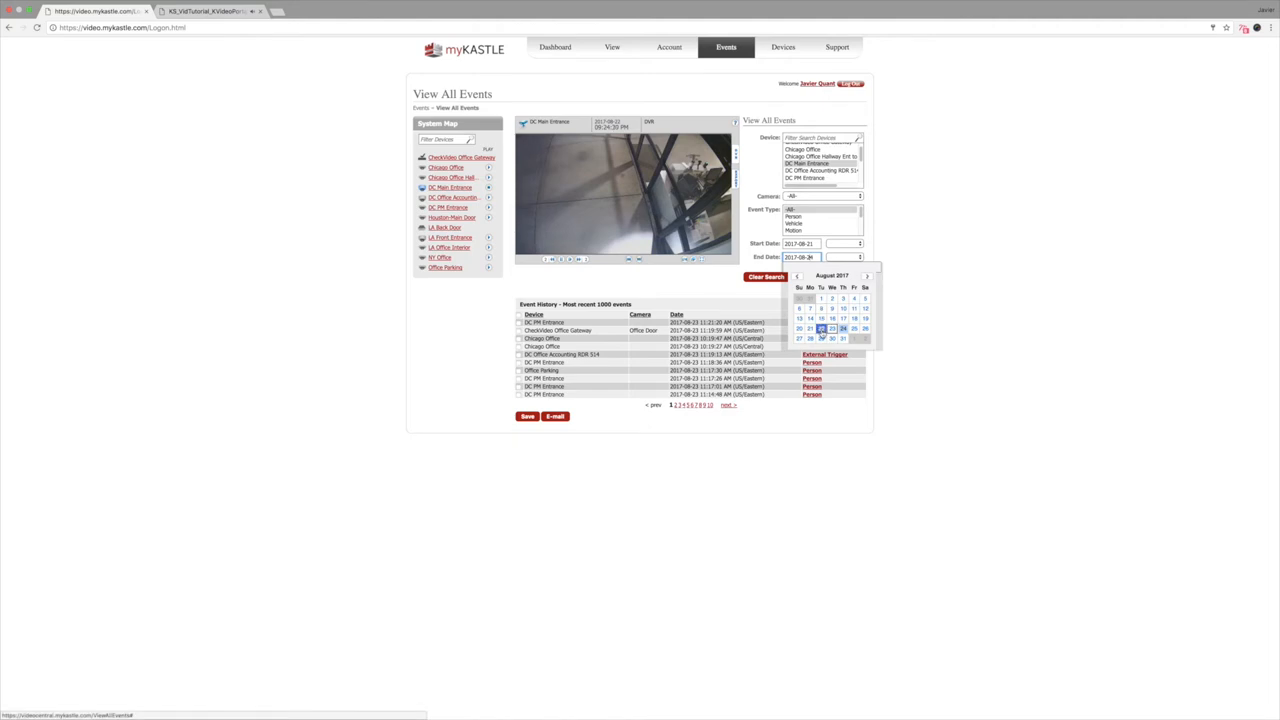
left_click(856, 244)
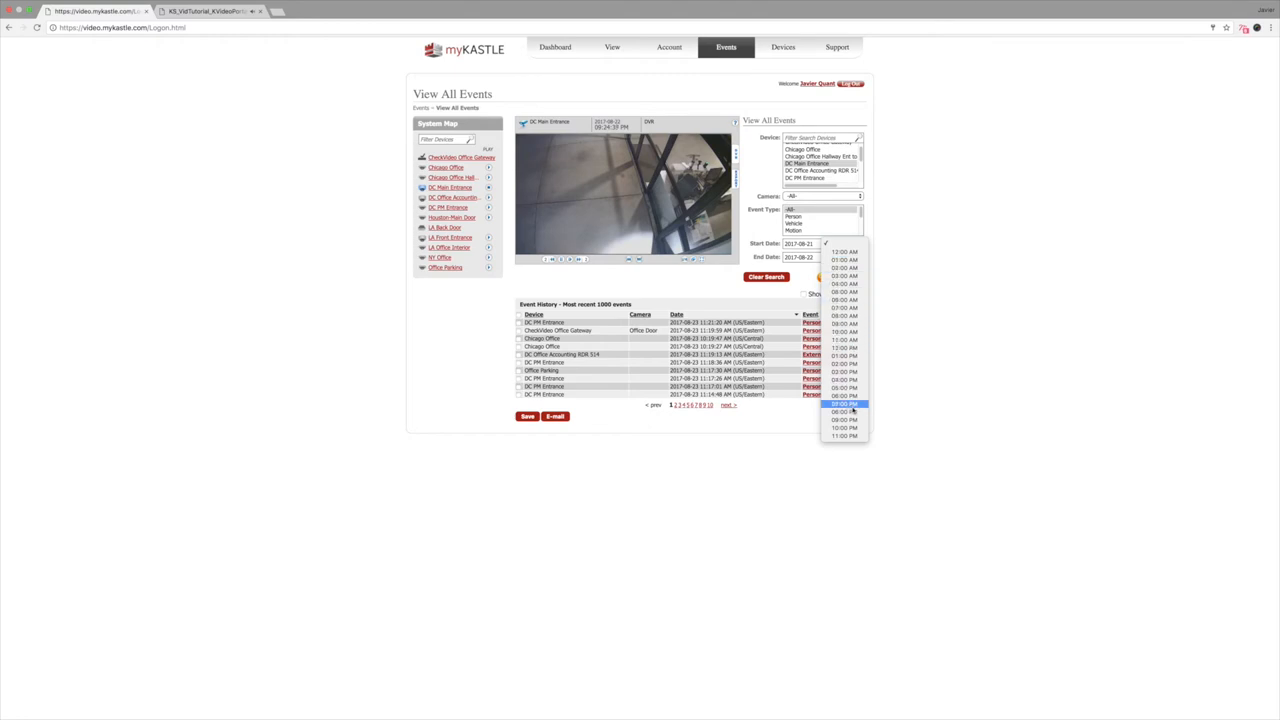
Set the search start and end times and run the event search.
left_click(844, 404)
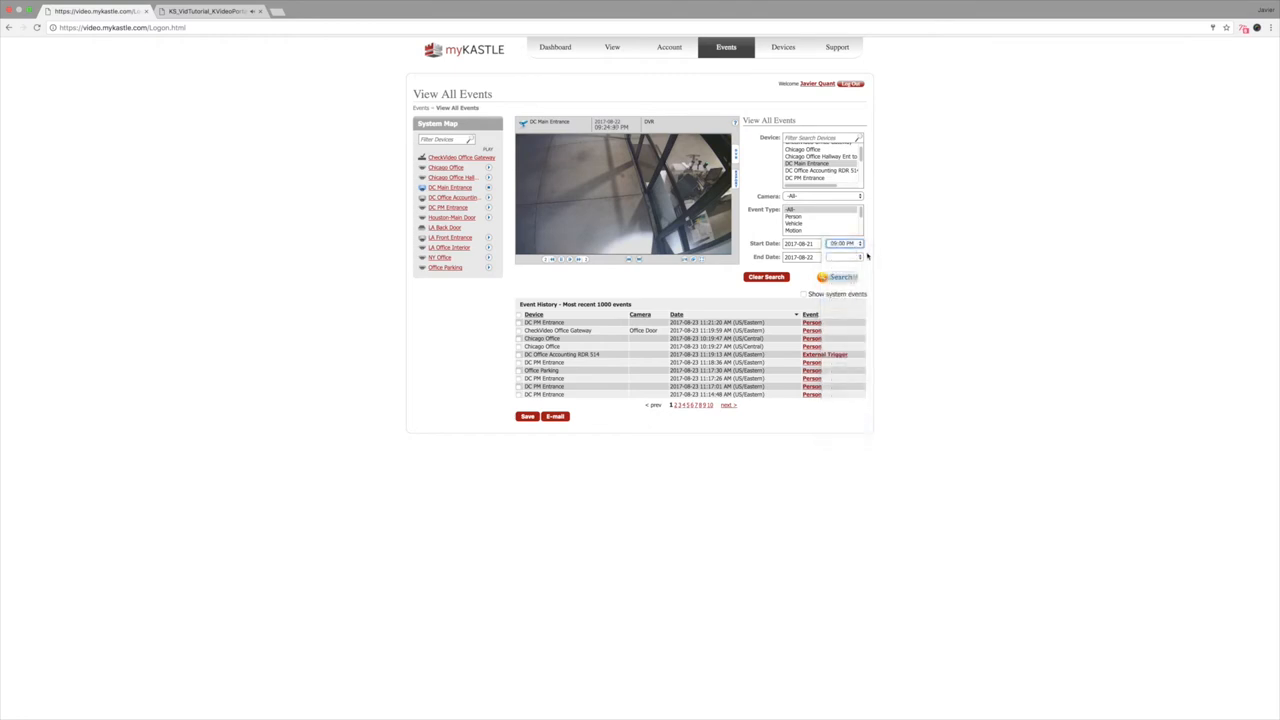
left_click(858, 258)
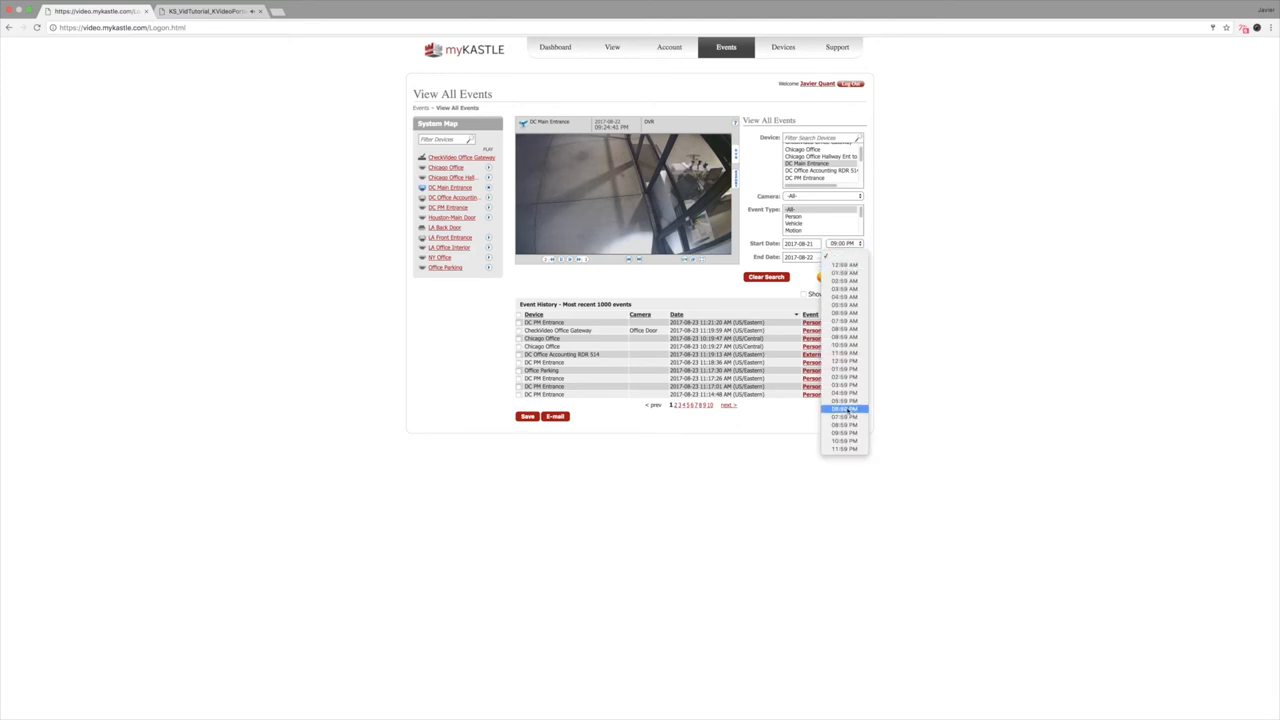
left_click(844, 448)
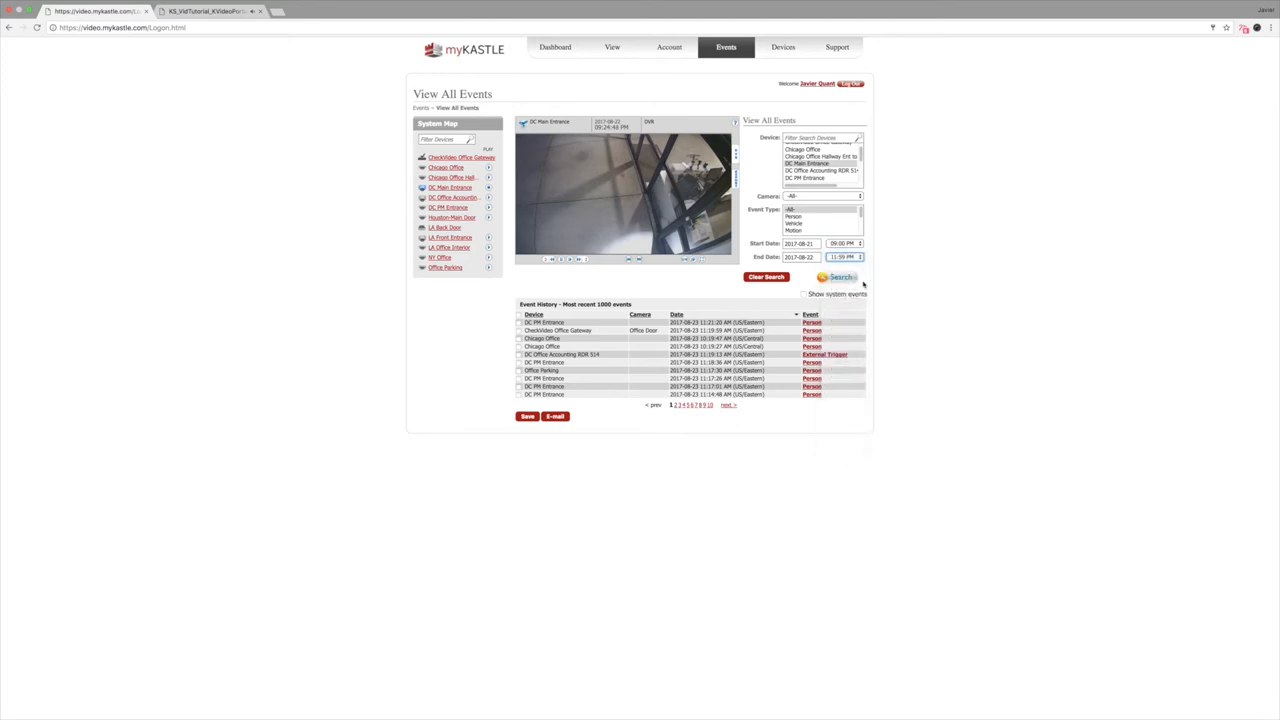
left_click(838, 276)
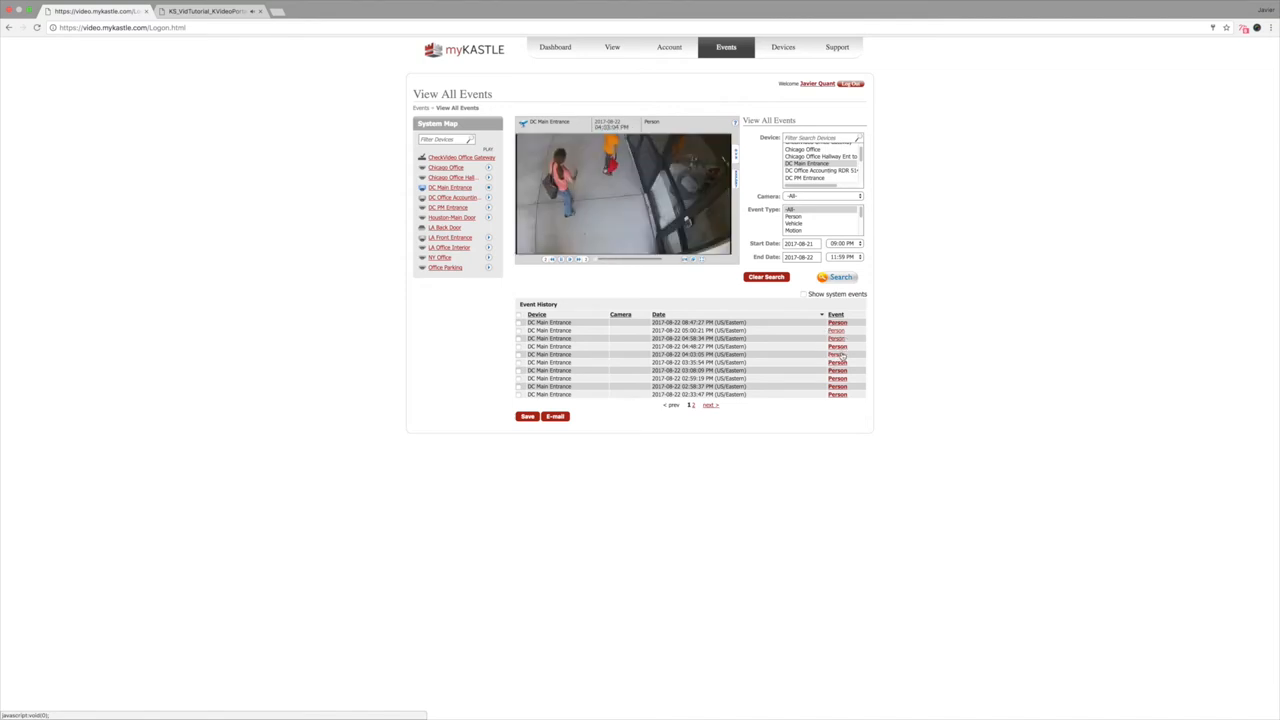
Play back a recorded entrance motion event from the filtered event history.
left_click(836, 362)
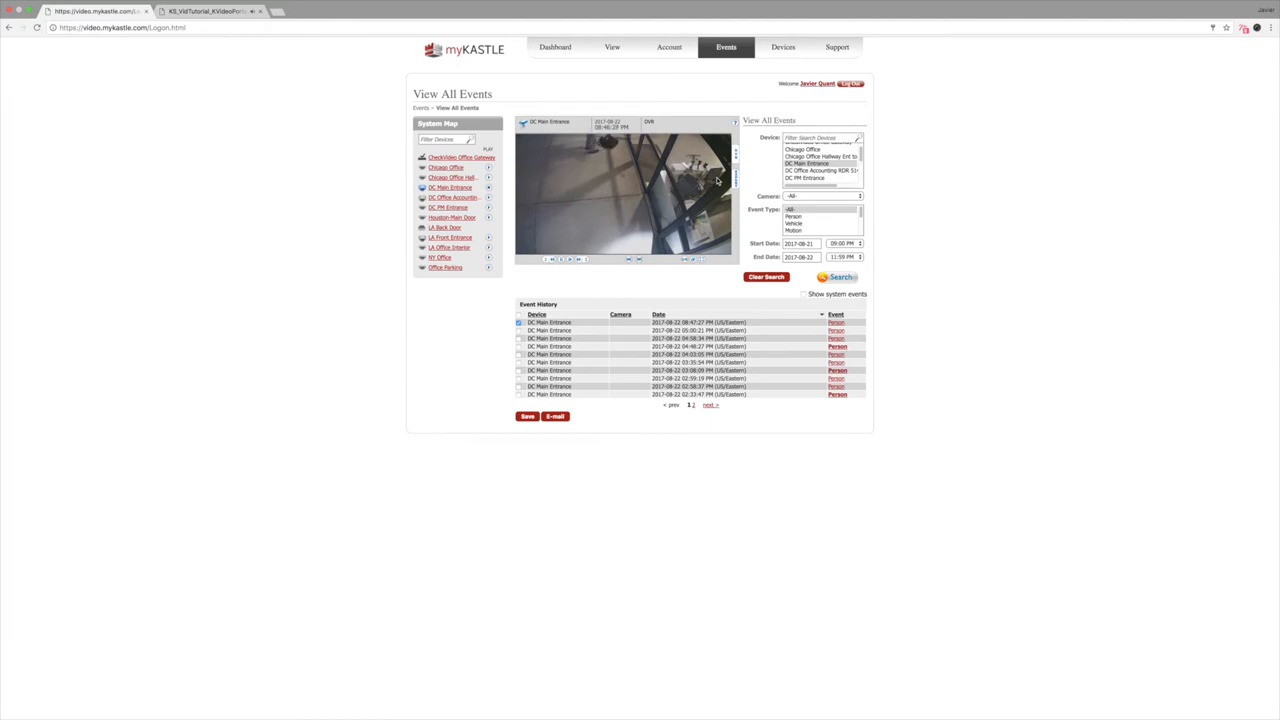
mouse_move(656, 224)
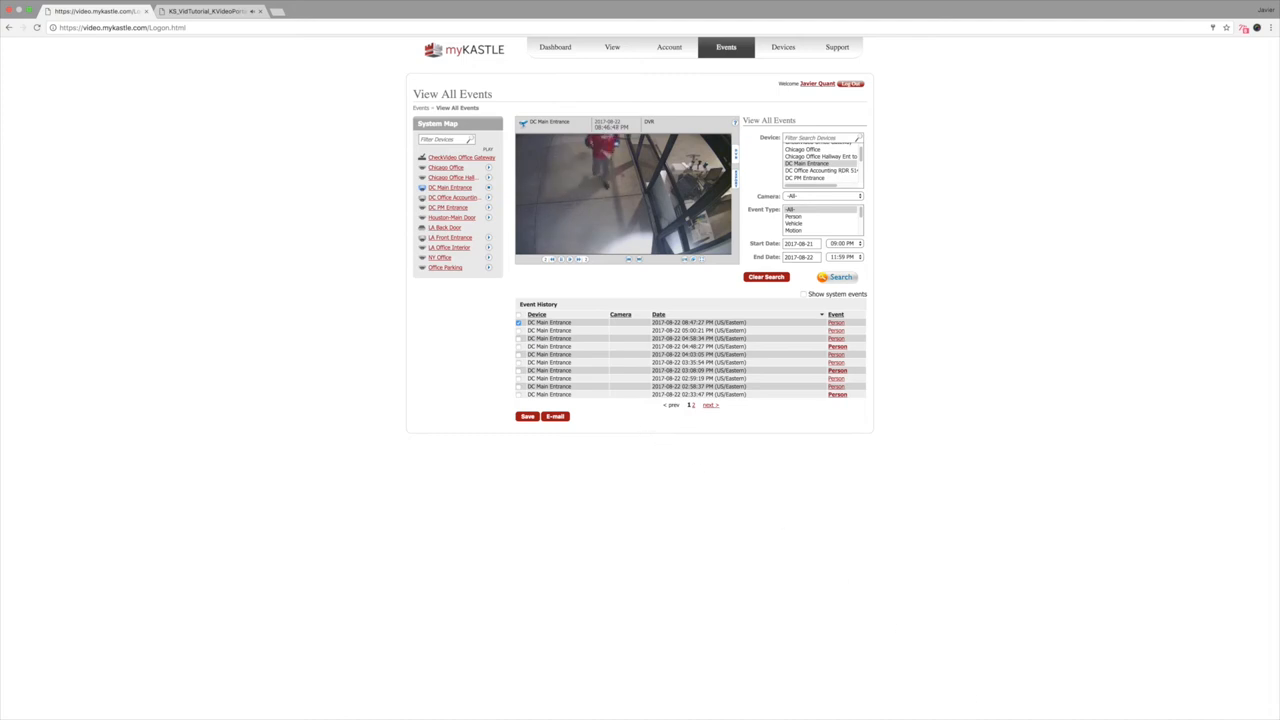
In the view matrix, restore the saved four-camera view, then the nine-tile view.
left_click(612, 48)
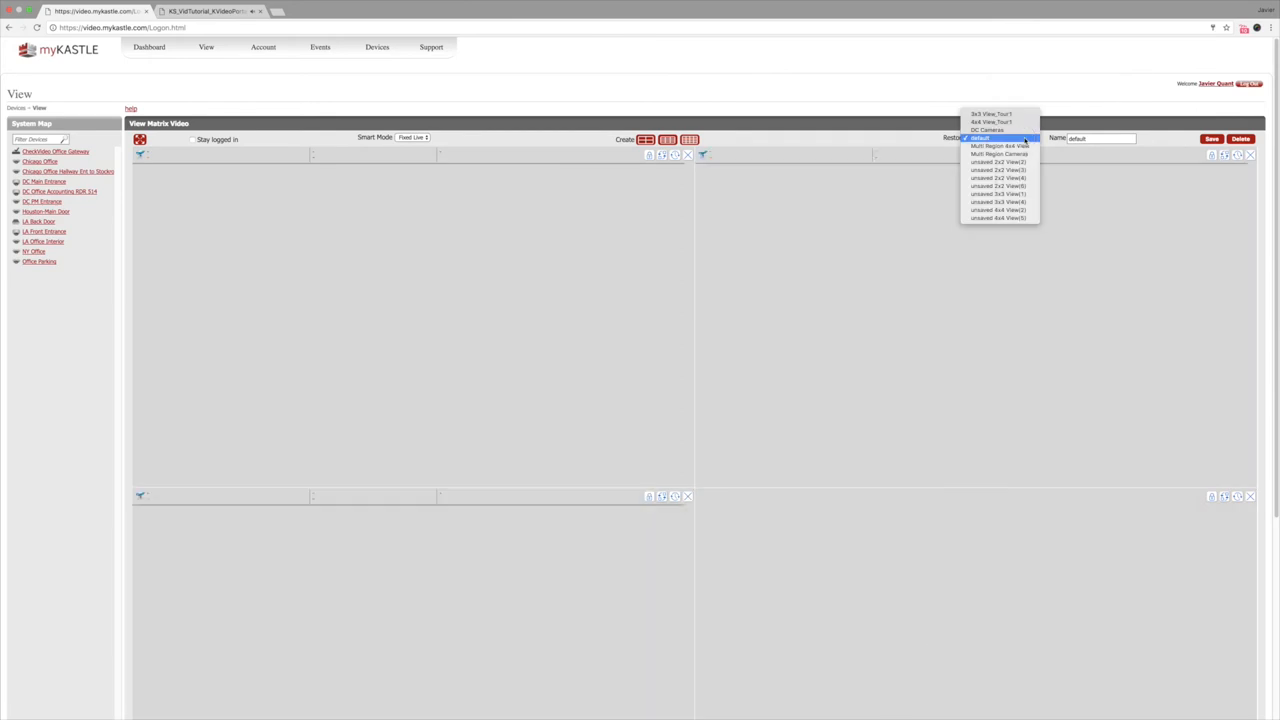
left_click(990, 130)
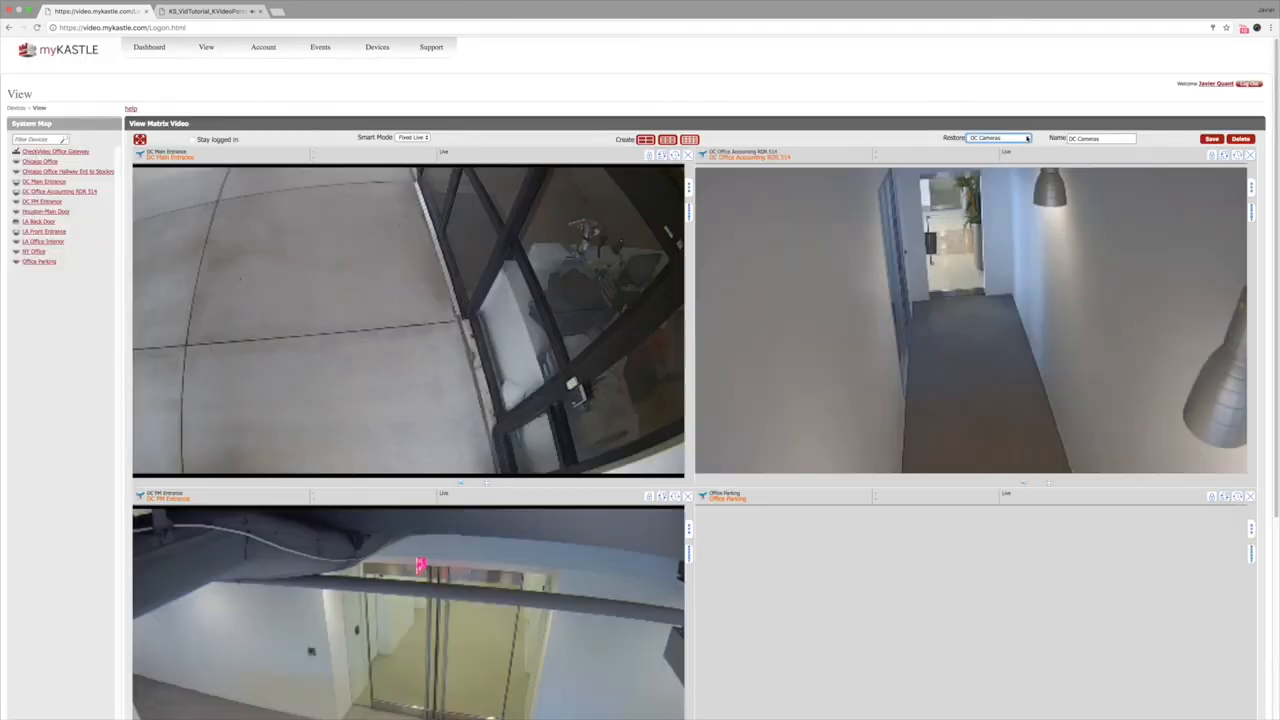
left_click(1026, 138)
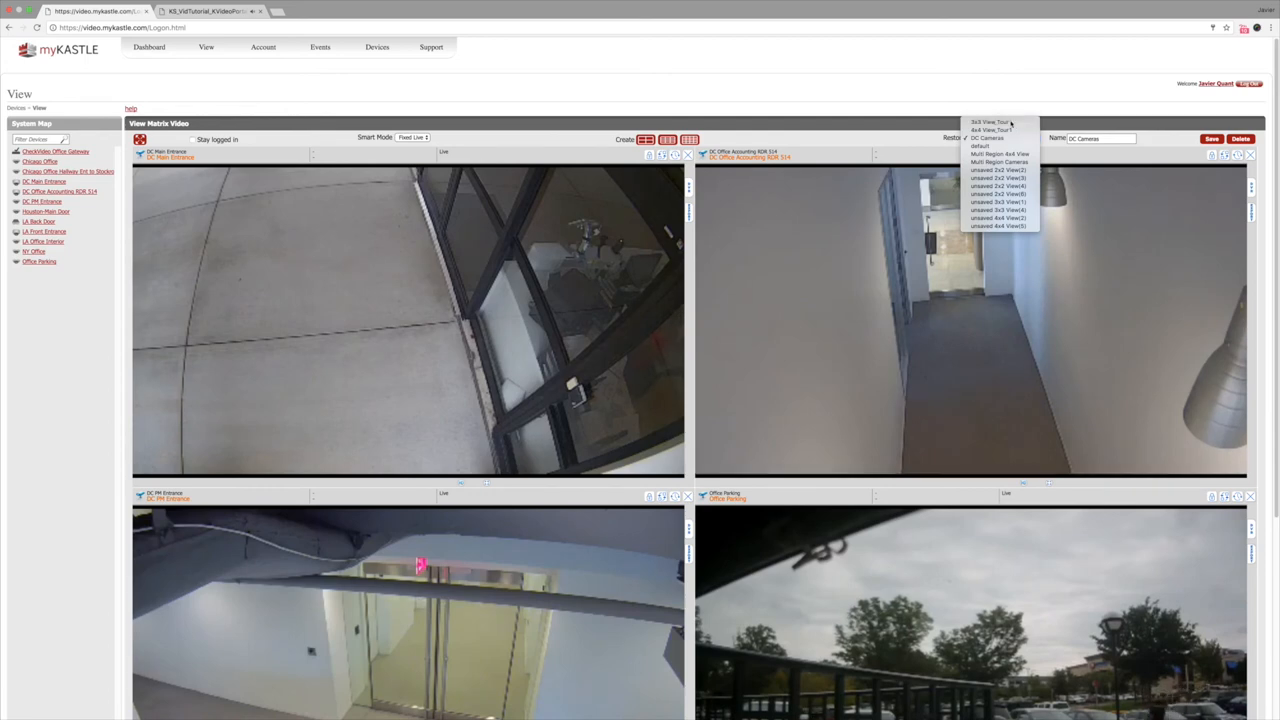
left_click(988, 122)
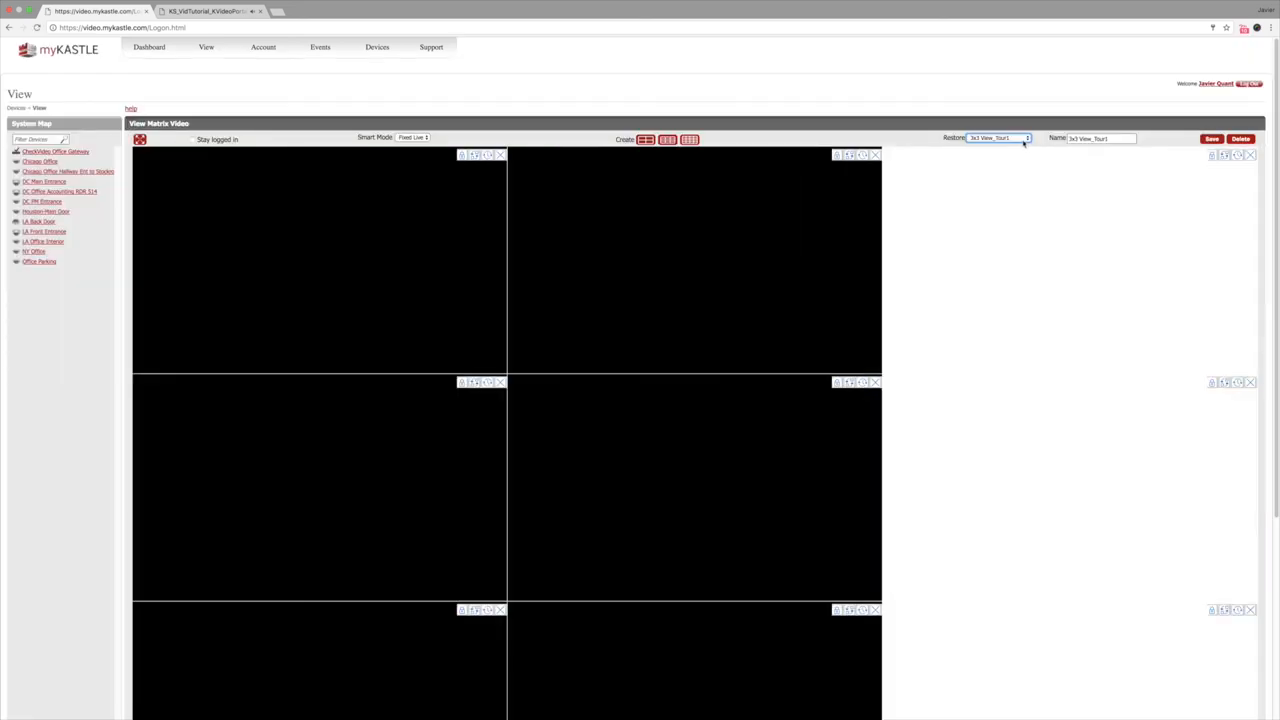
Restore the larger saved multi-region layout showing a 4×4 grid of office feeds.
left_click(1210, 138)
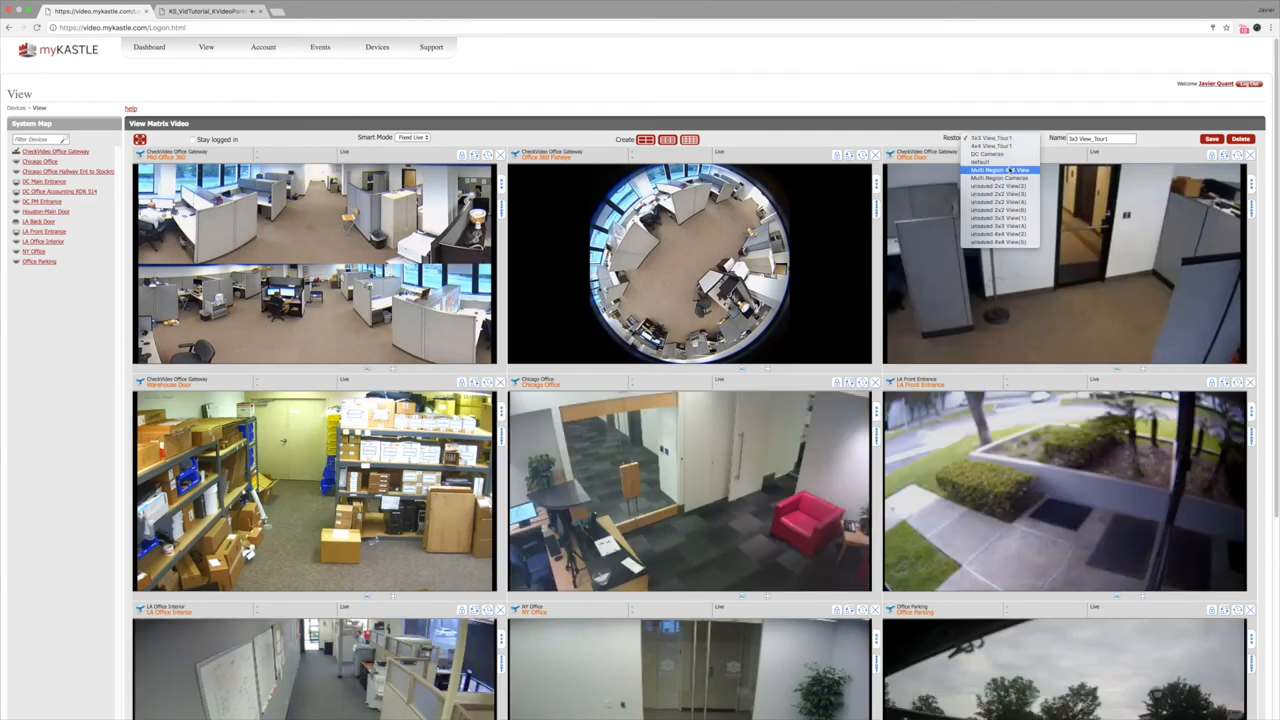
left_click(1000, 170)
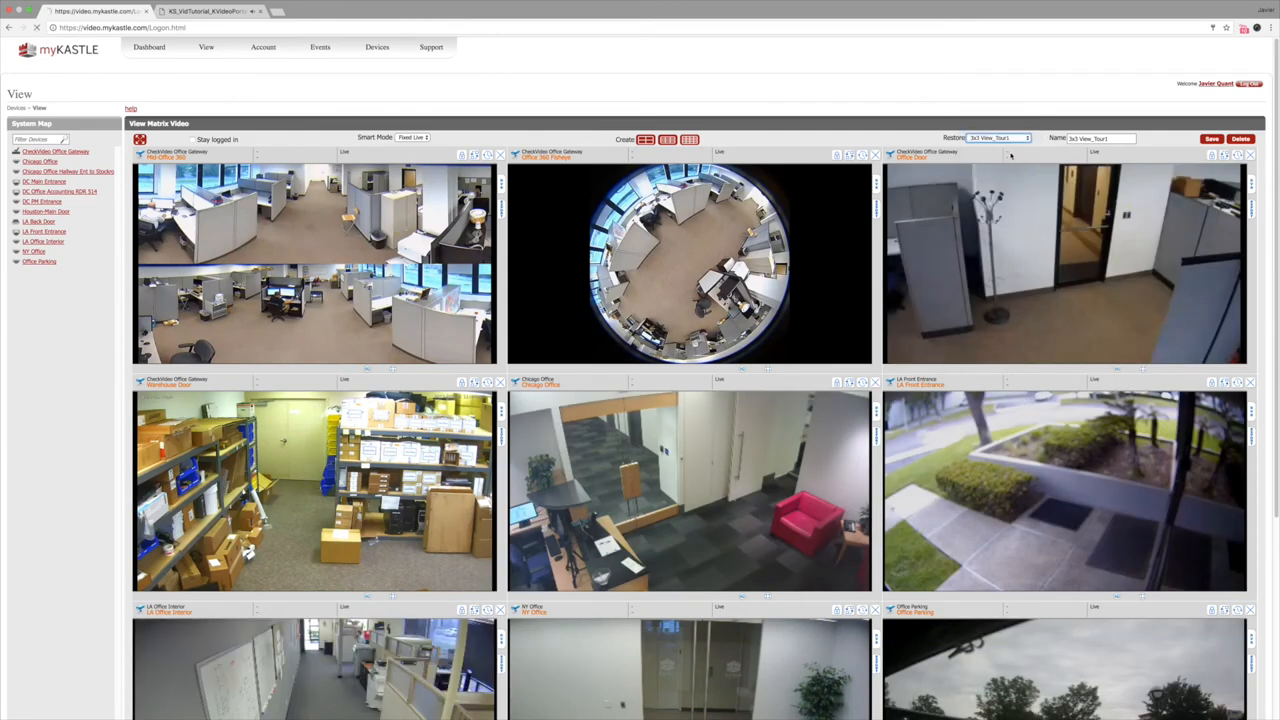
left_click(996, 138)
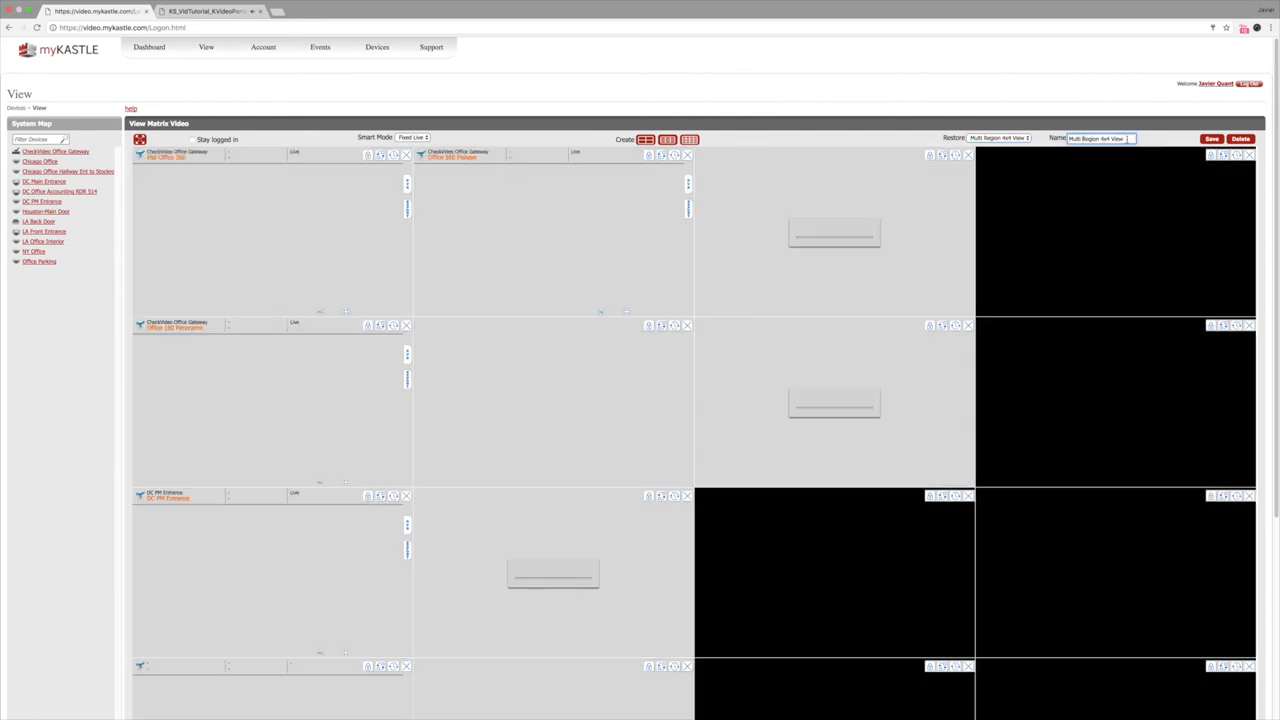
left_click(1212, 138)
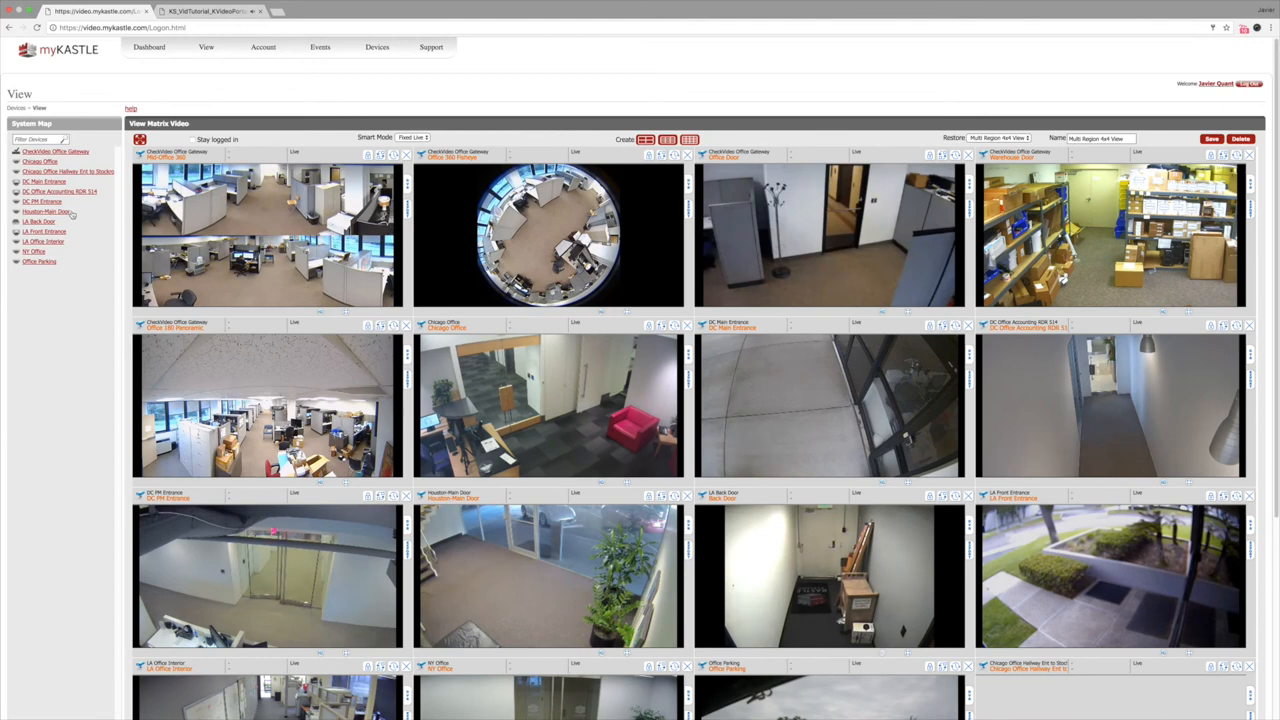
Create a blank 2×2 view and add two entrance-area cameras to its top tiles.
left_click(668, 140)
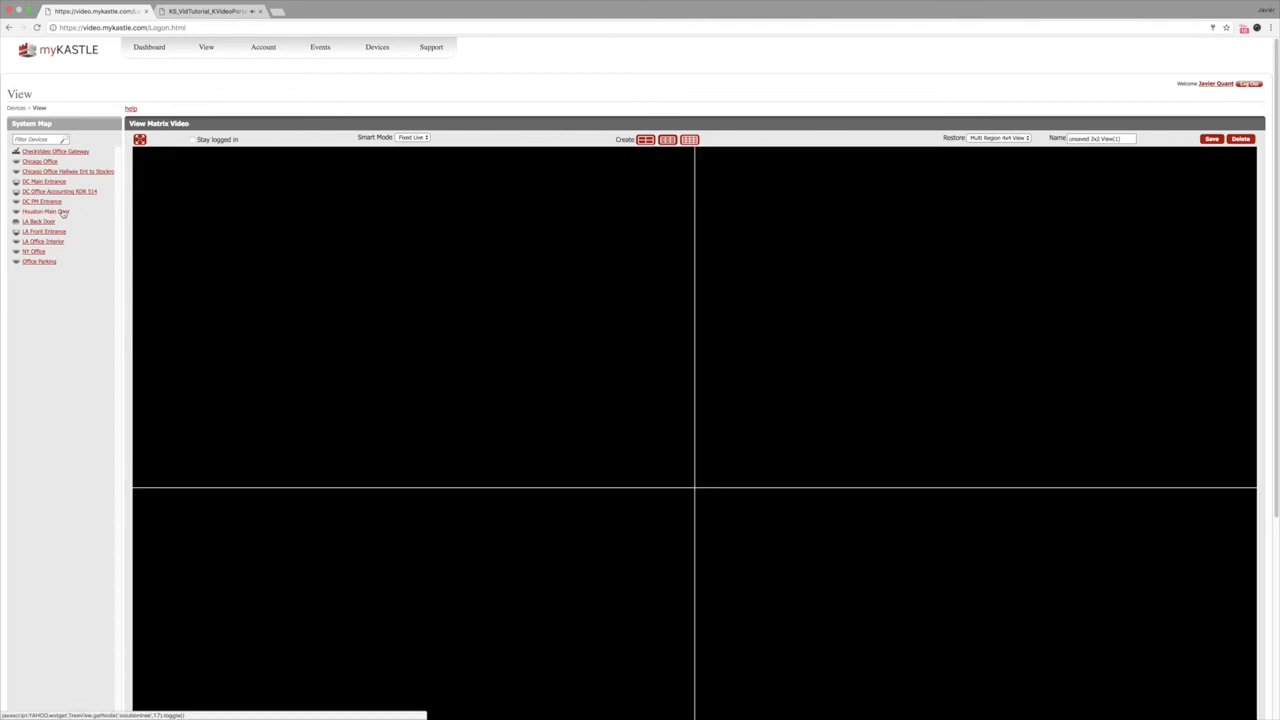
left_click(46, 212)
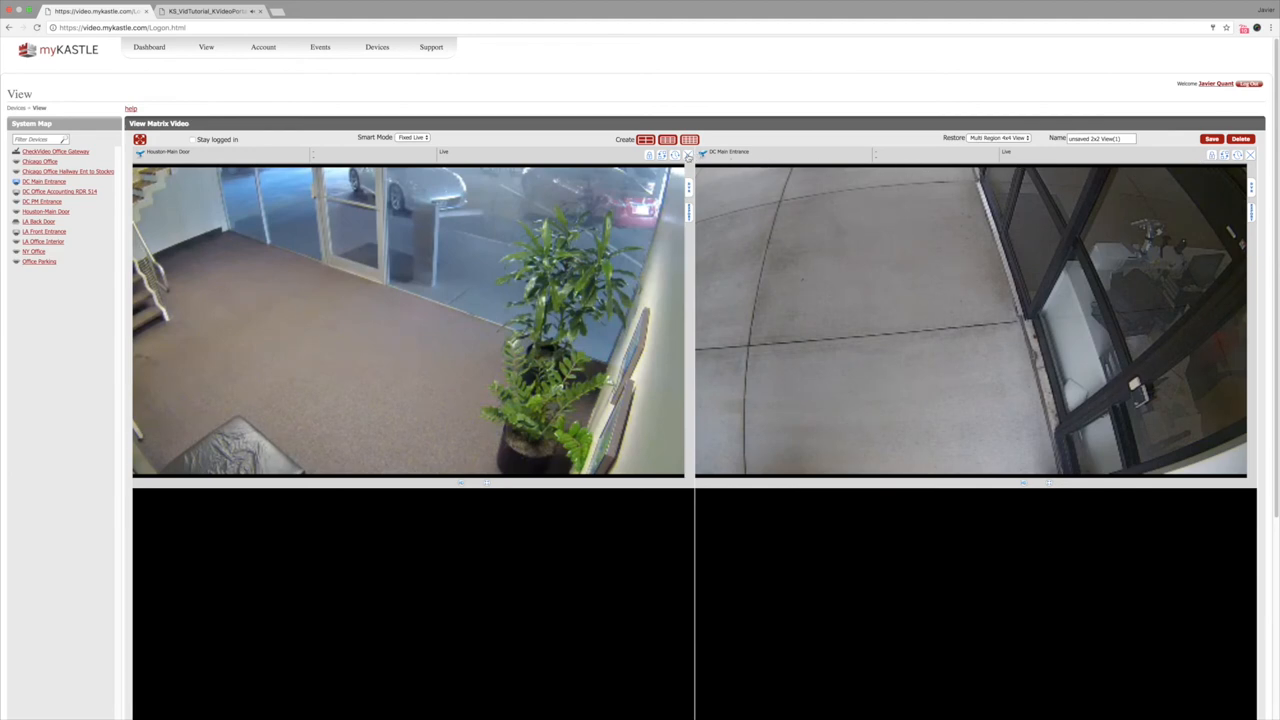
left_click(688, 154)
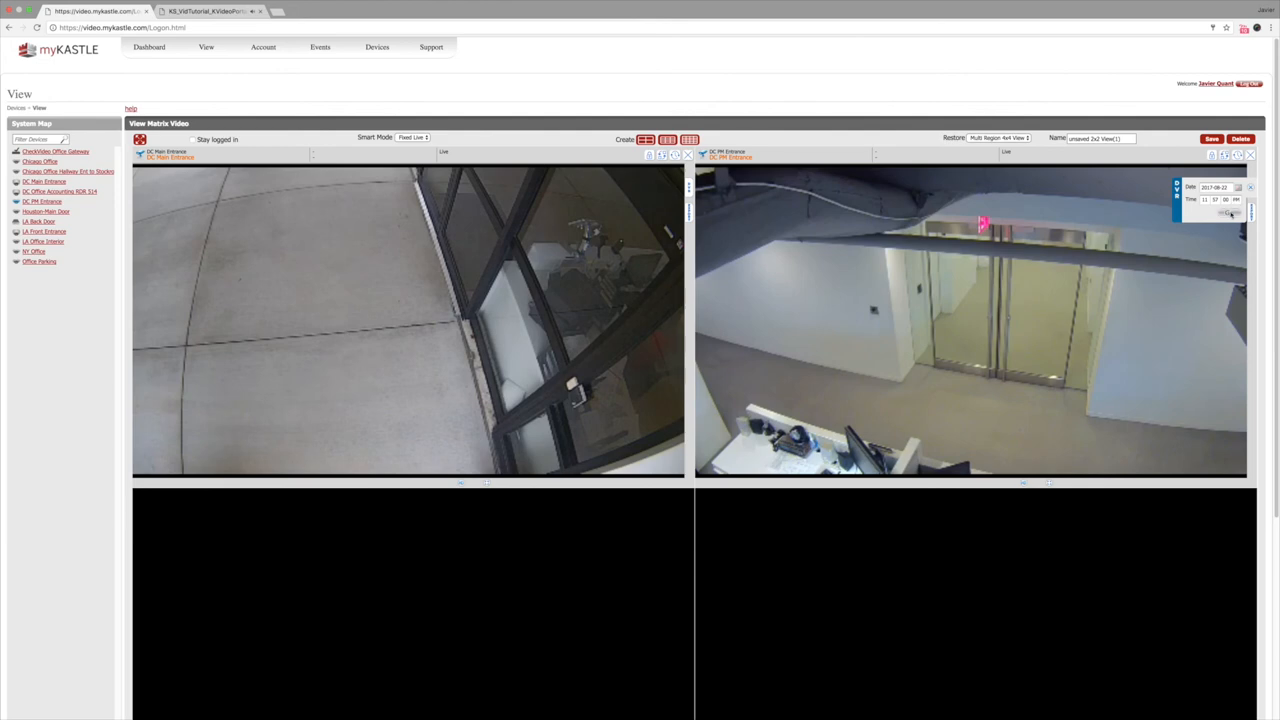
Jump the lobby tile to a recorded time and add the Office Parking camera to a lower tile.
left_click(1232, 212)
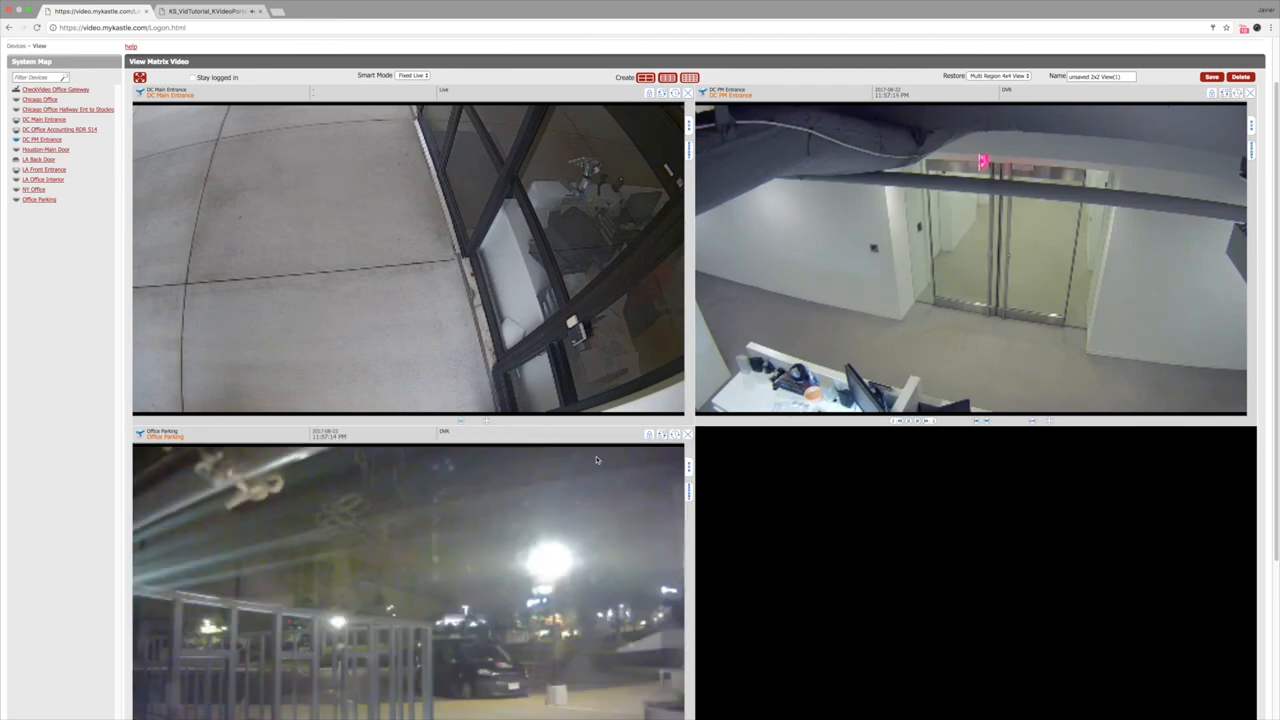
scroll("down", 3)
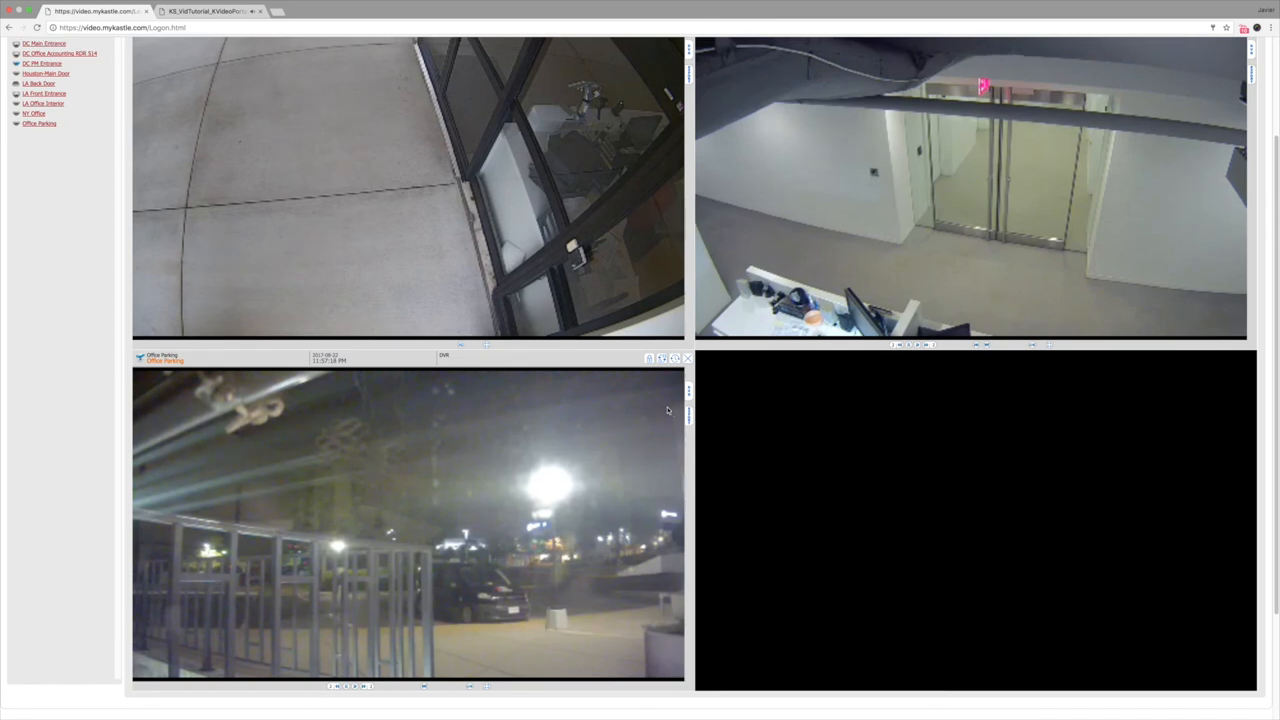
mouse_move(662, 386)
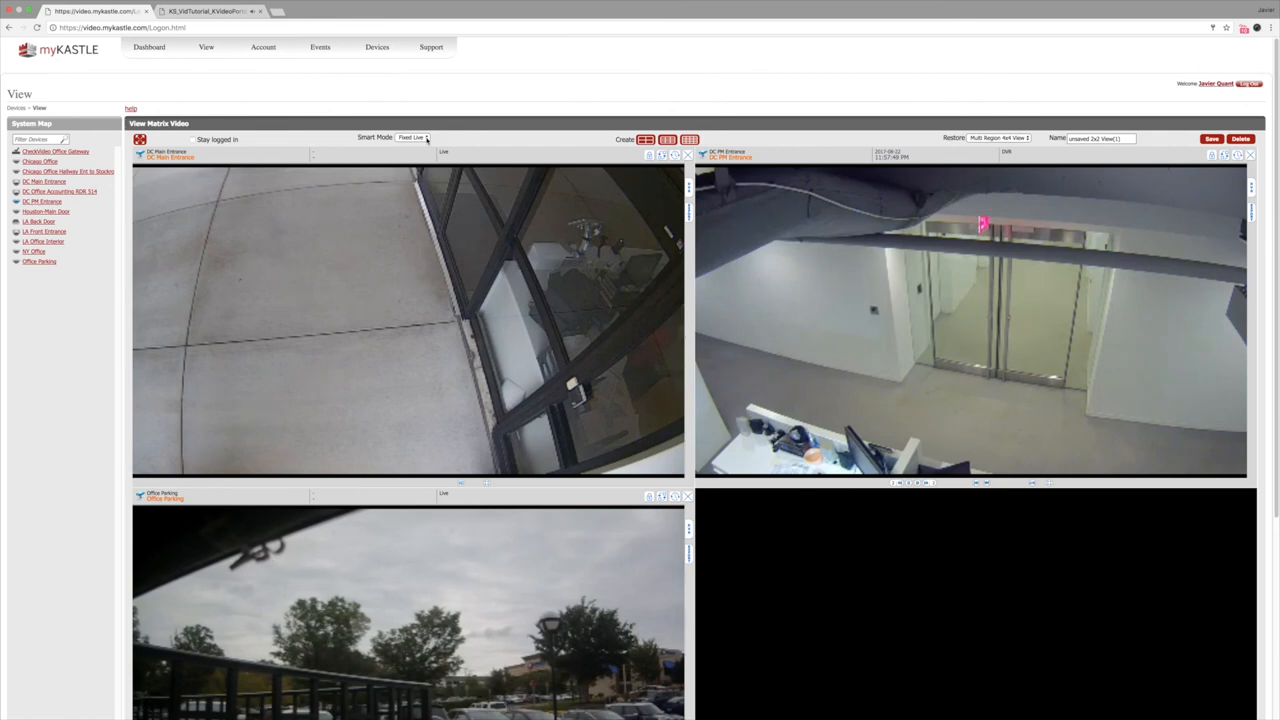
left_click(412, 136)
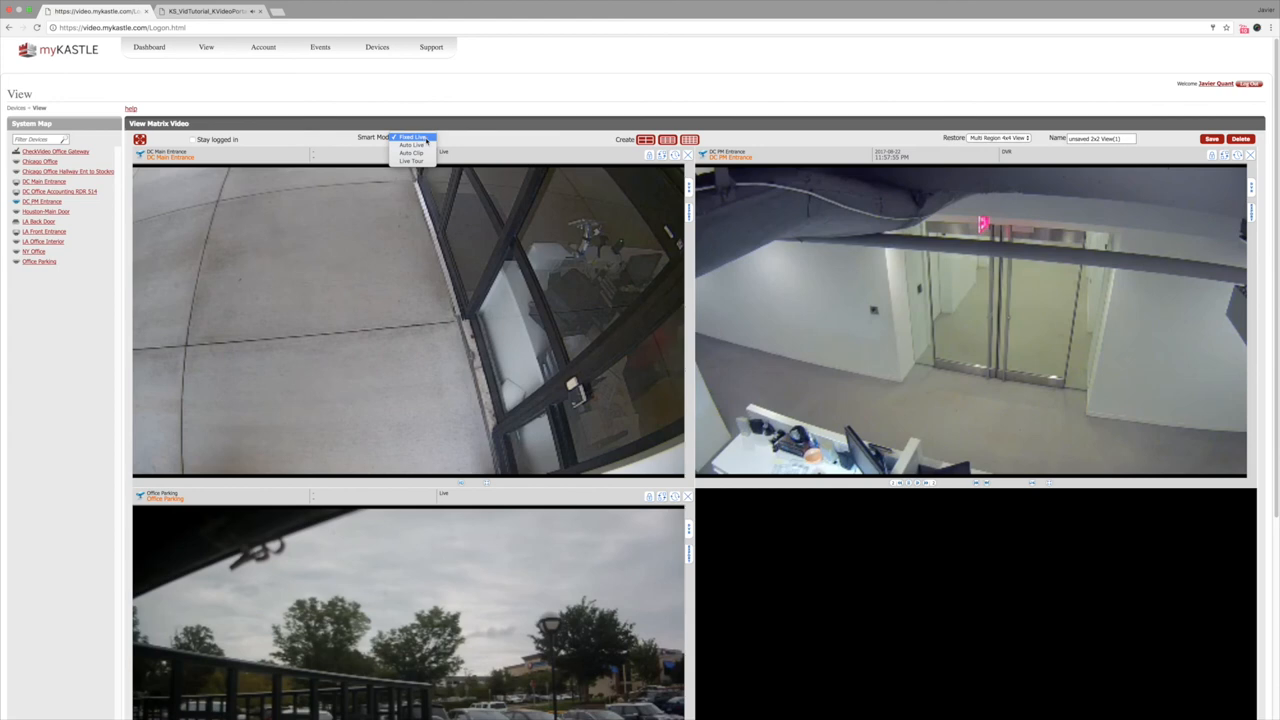
left_click(412, 136)
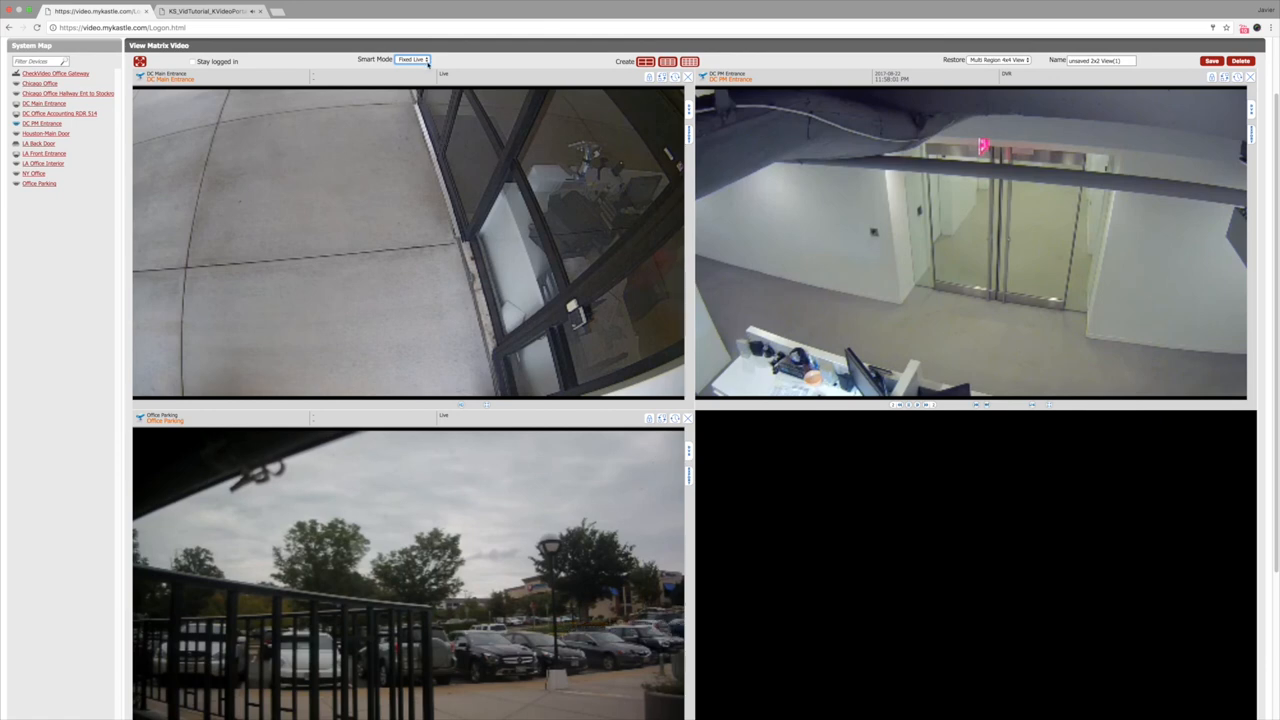
left_click(412, 60)
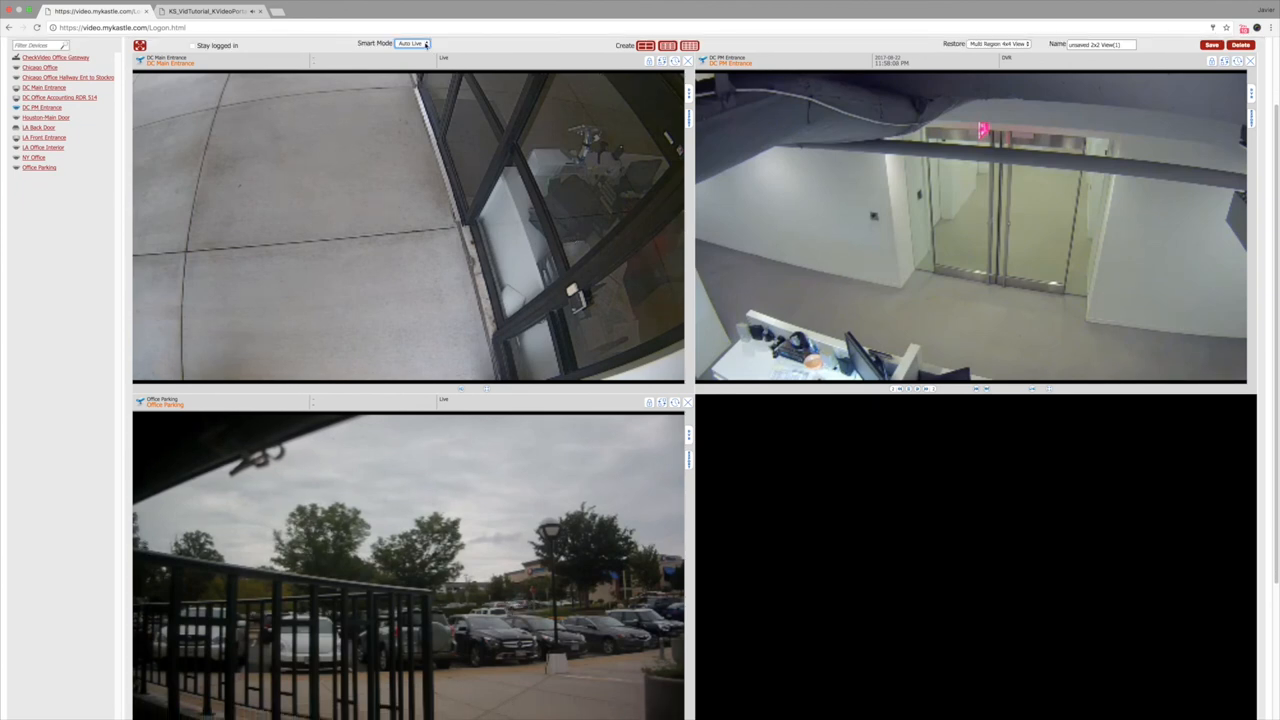
left_click(412, 44)
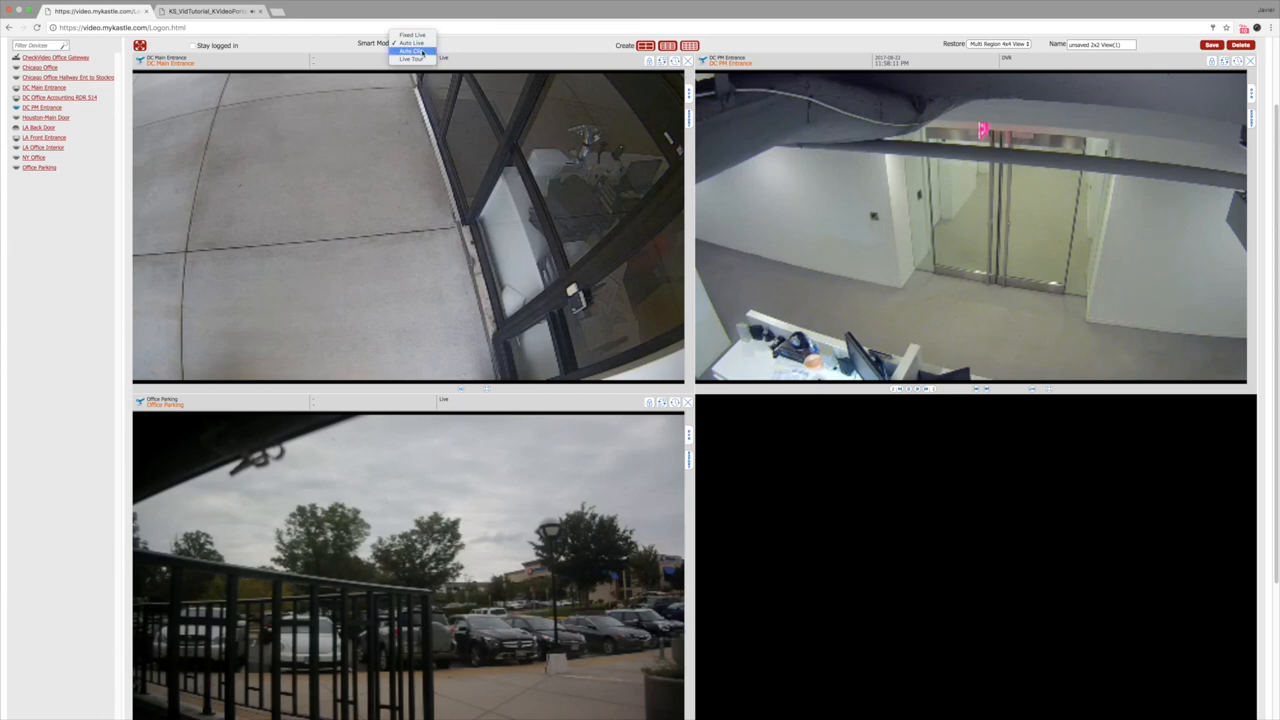
left_click(412, 52)
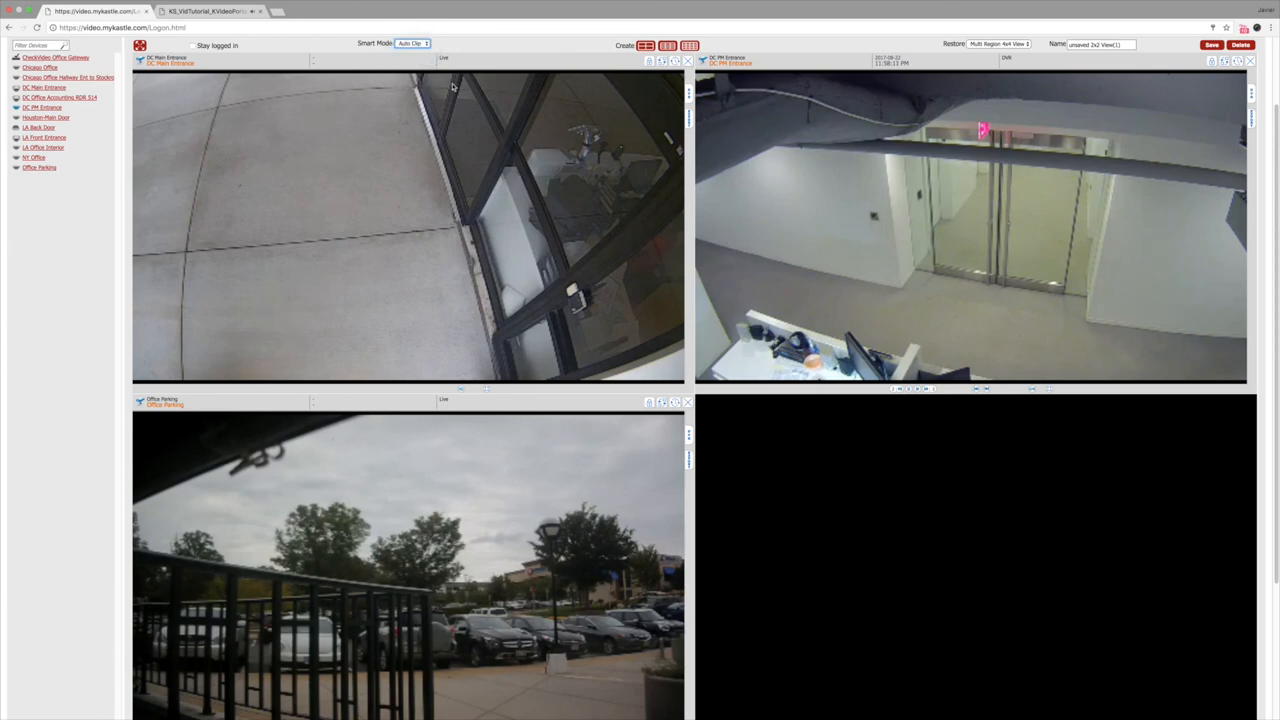
mouse_move(448, 80)
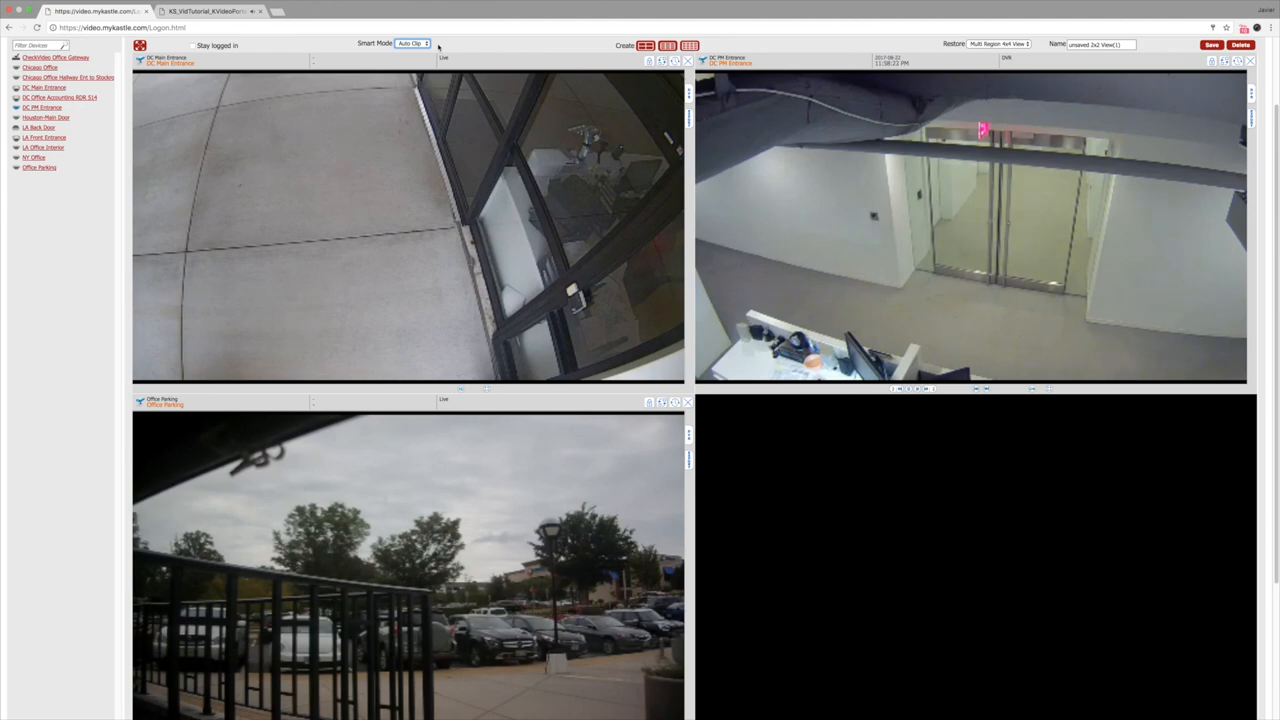
left_click(412, 44)
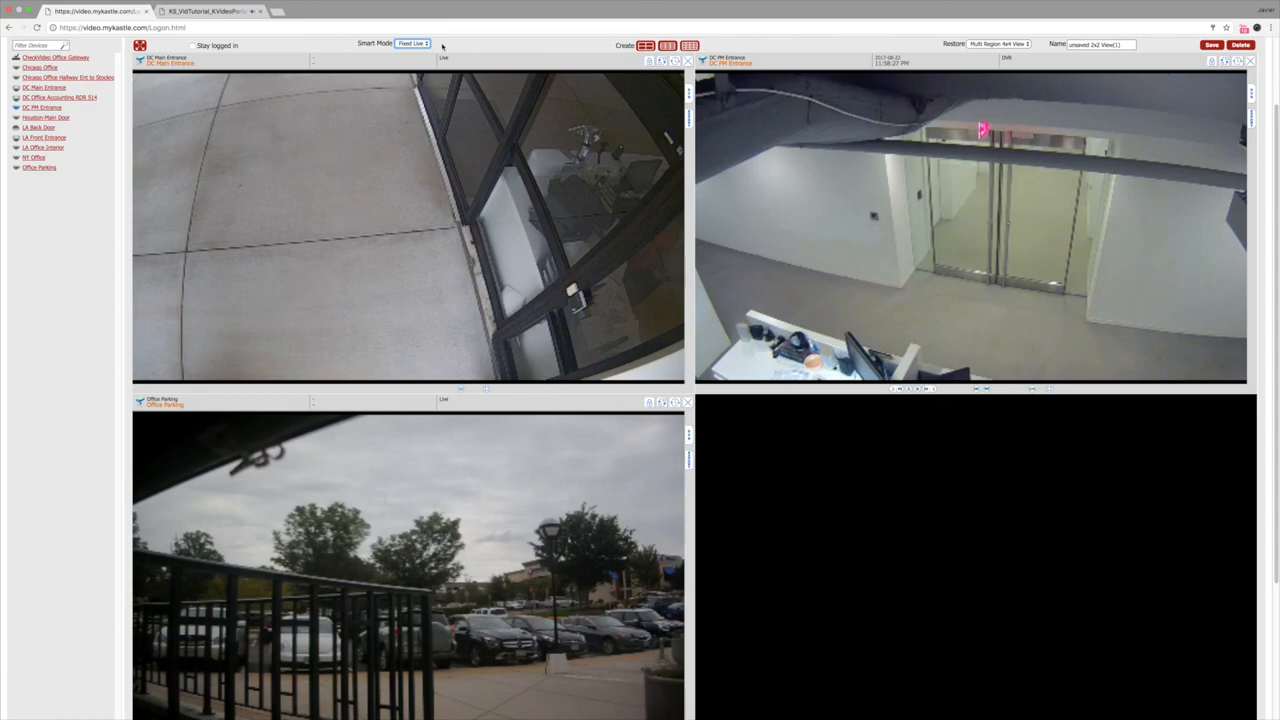
mouse_move(470, 72)
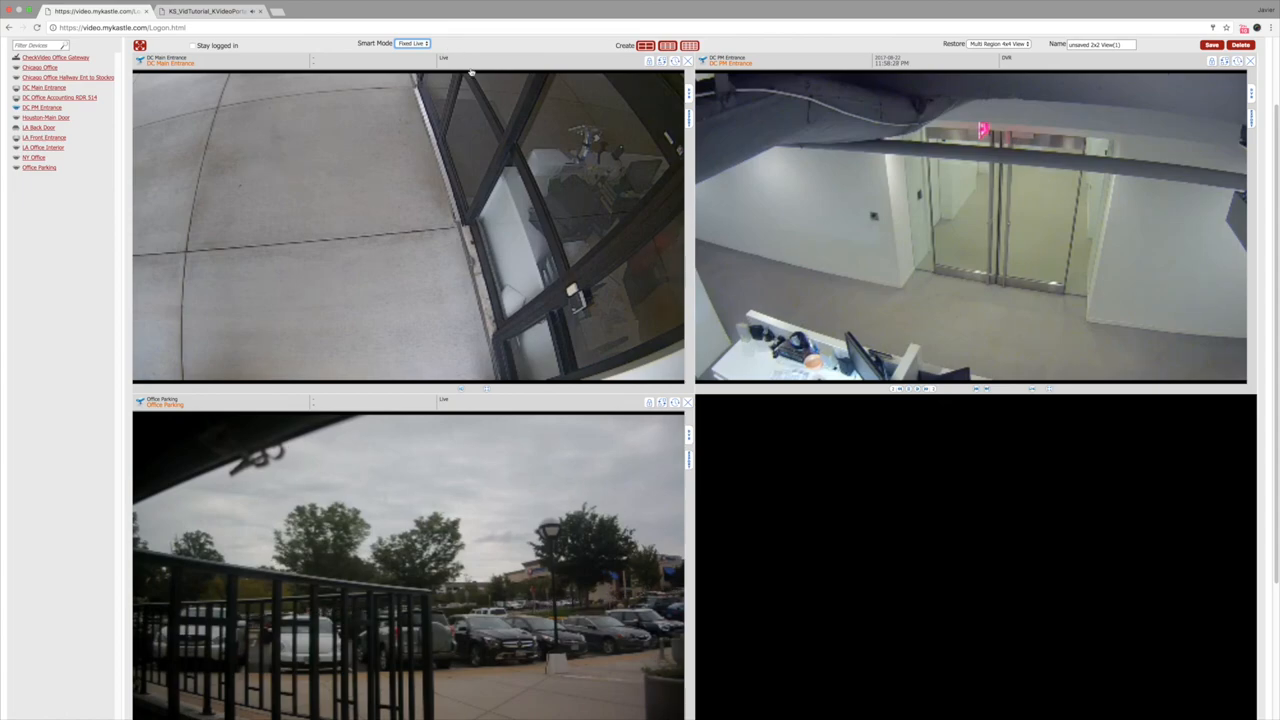